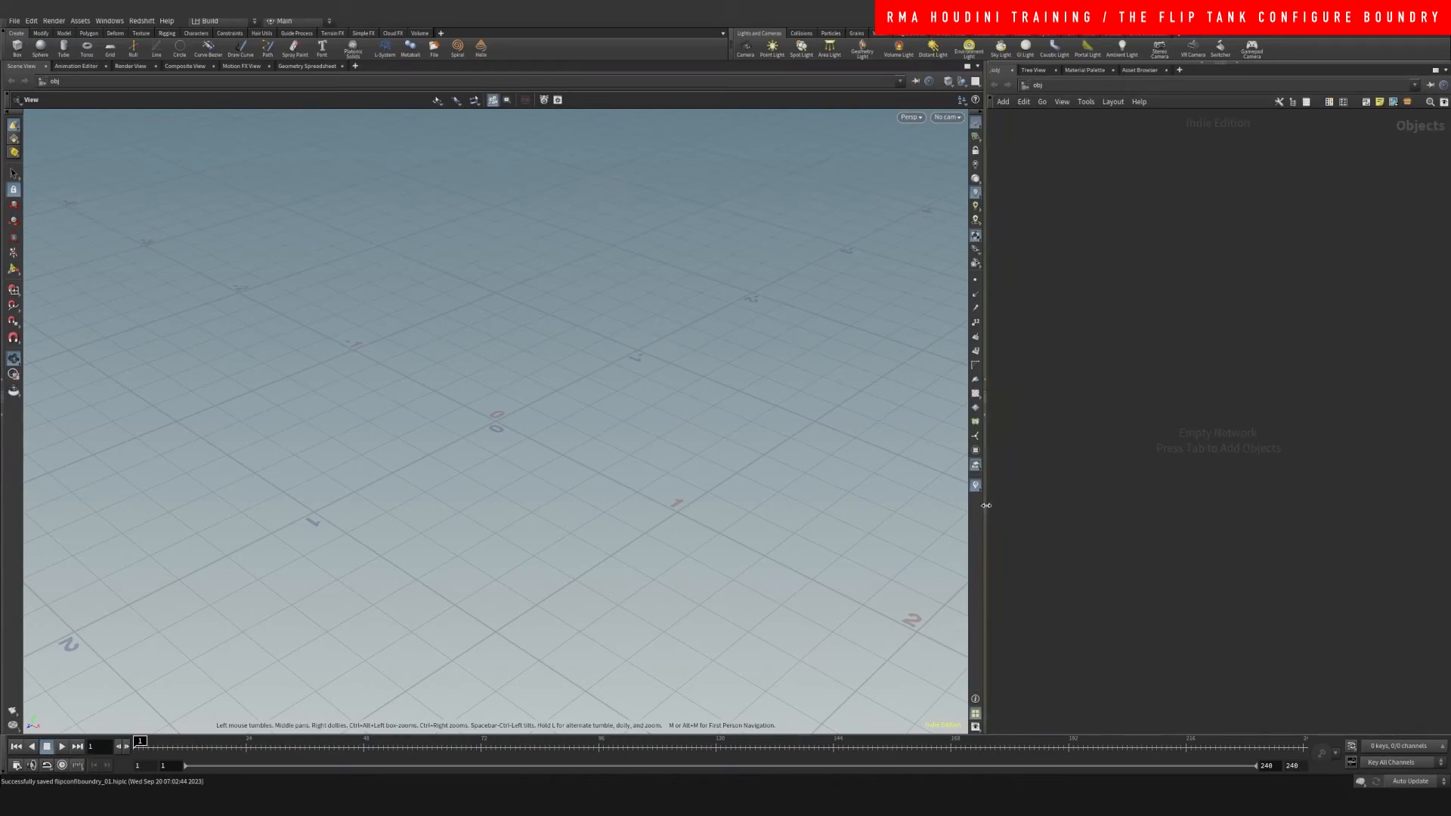
# Create a Geometry container and search 'flip con' for FLIP Configure Tank inside it
pyautogui.press('Tab')
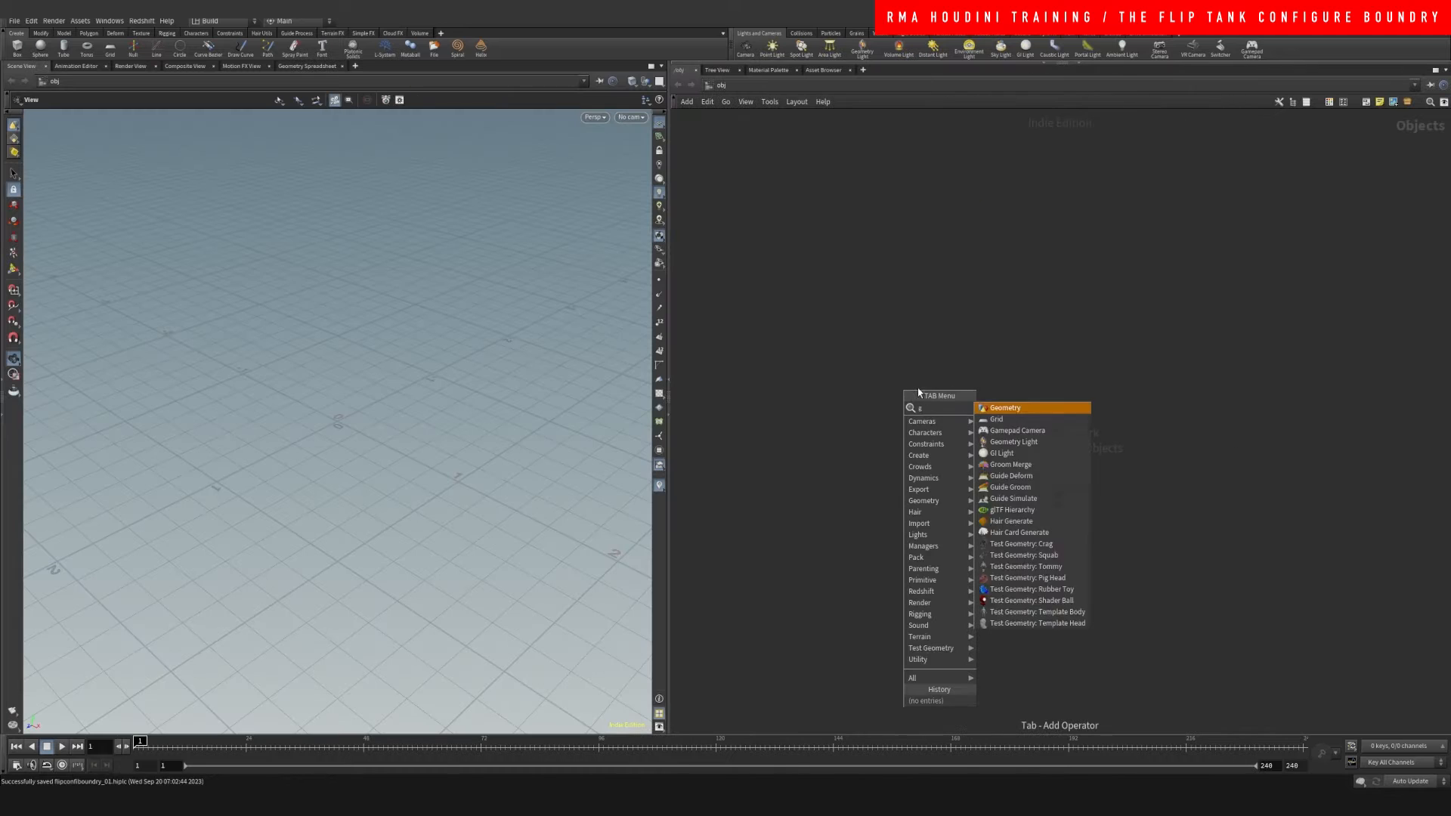
pyautogui.click(1004, 407)
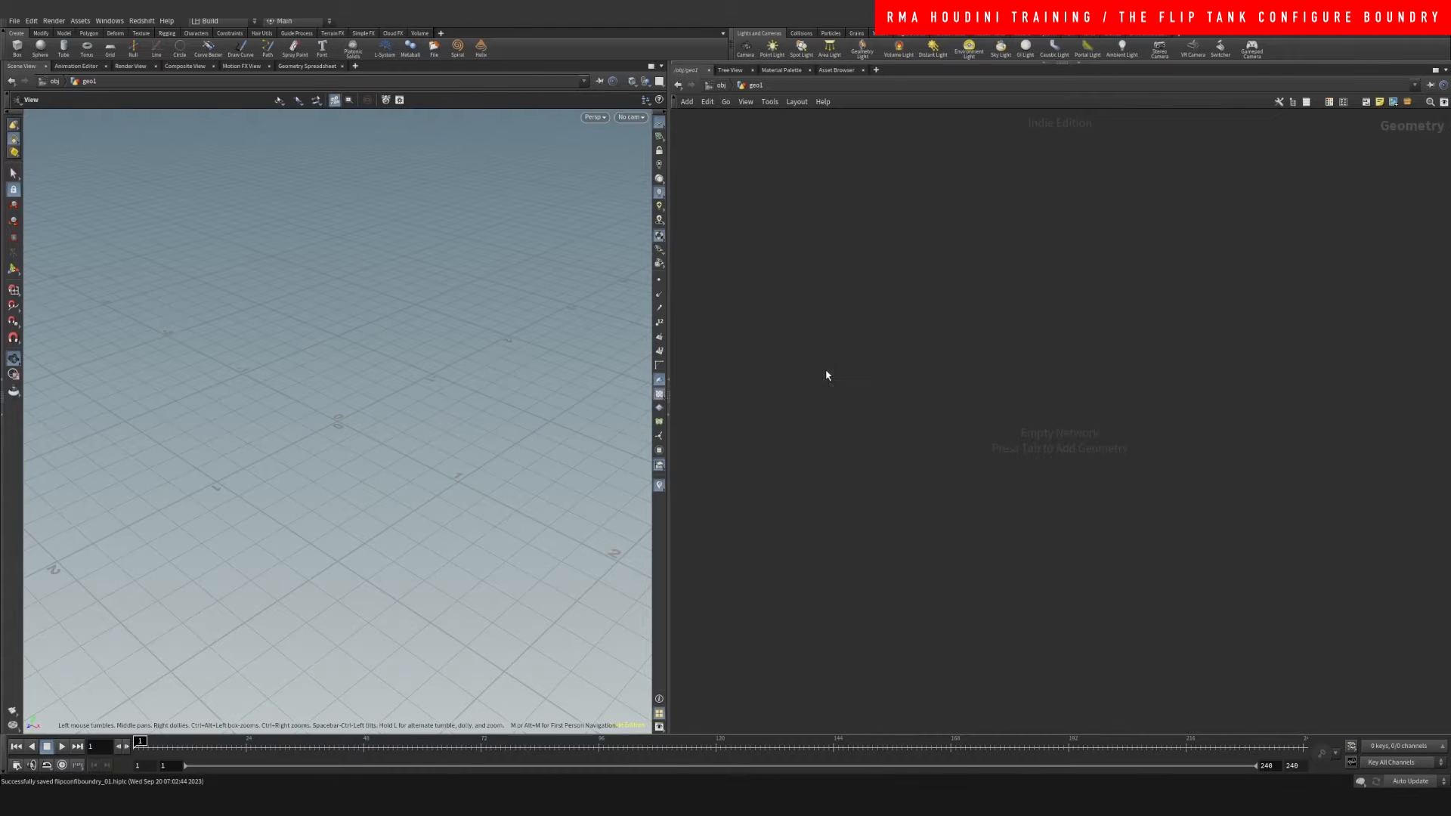
pyautogui.press('Tab')
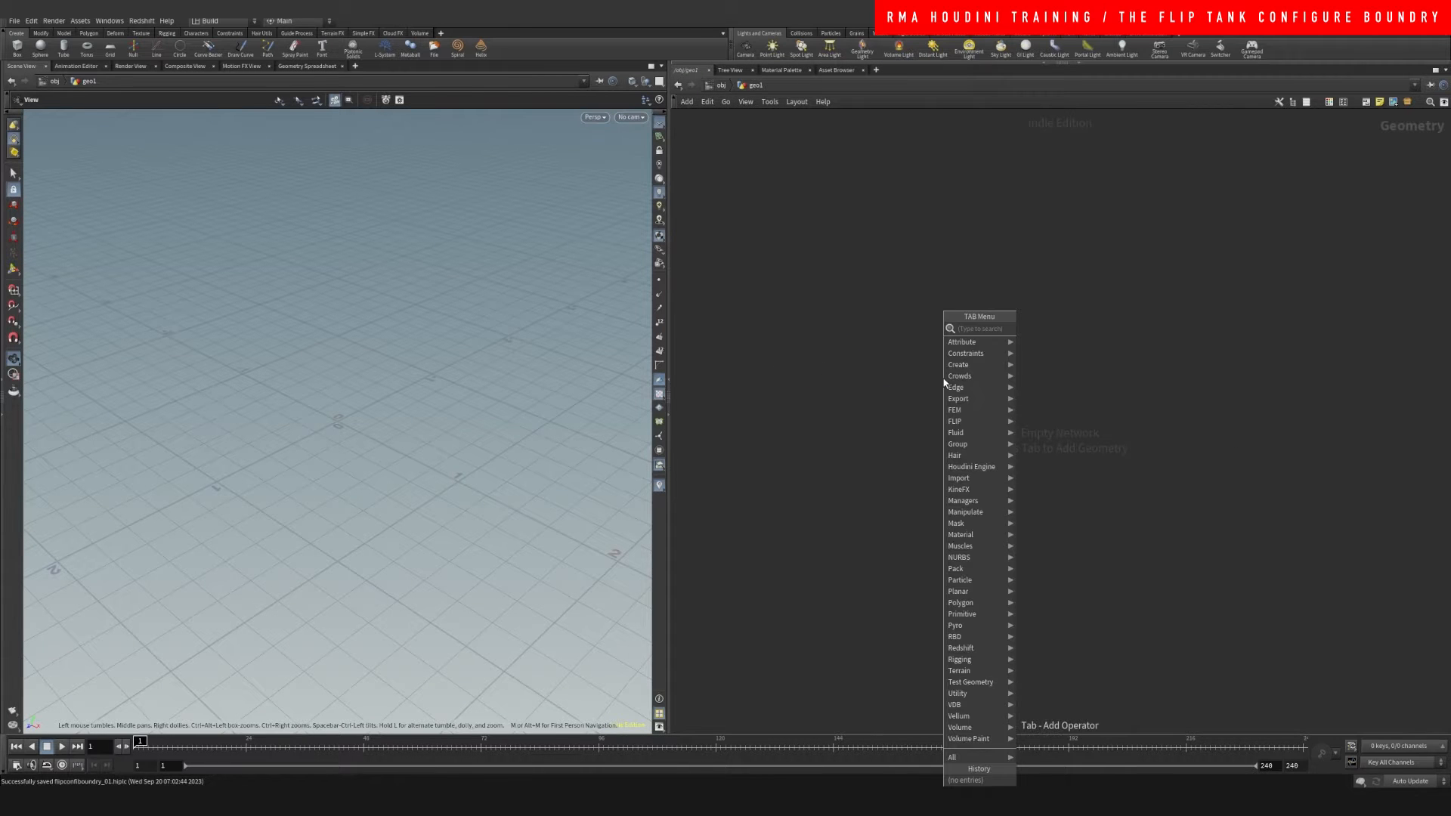
pyautogui.write('flip con')
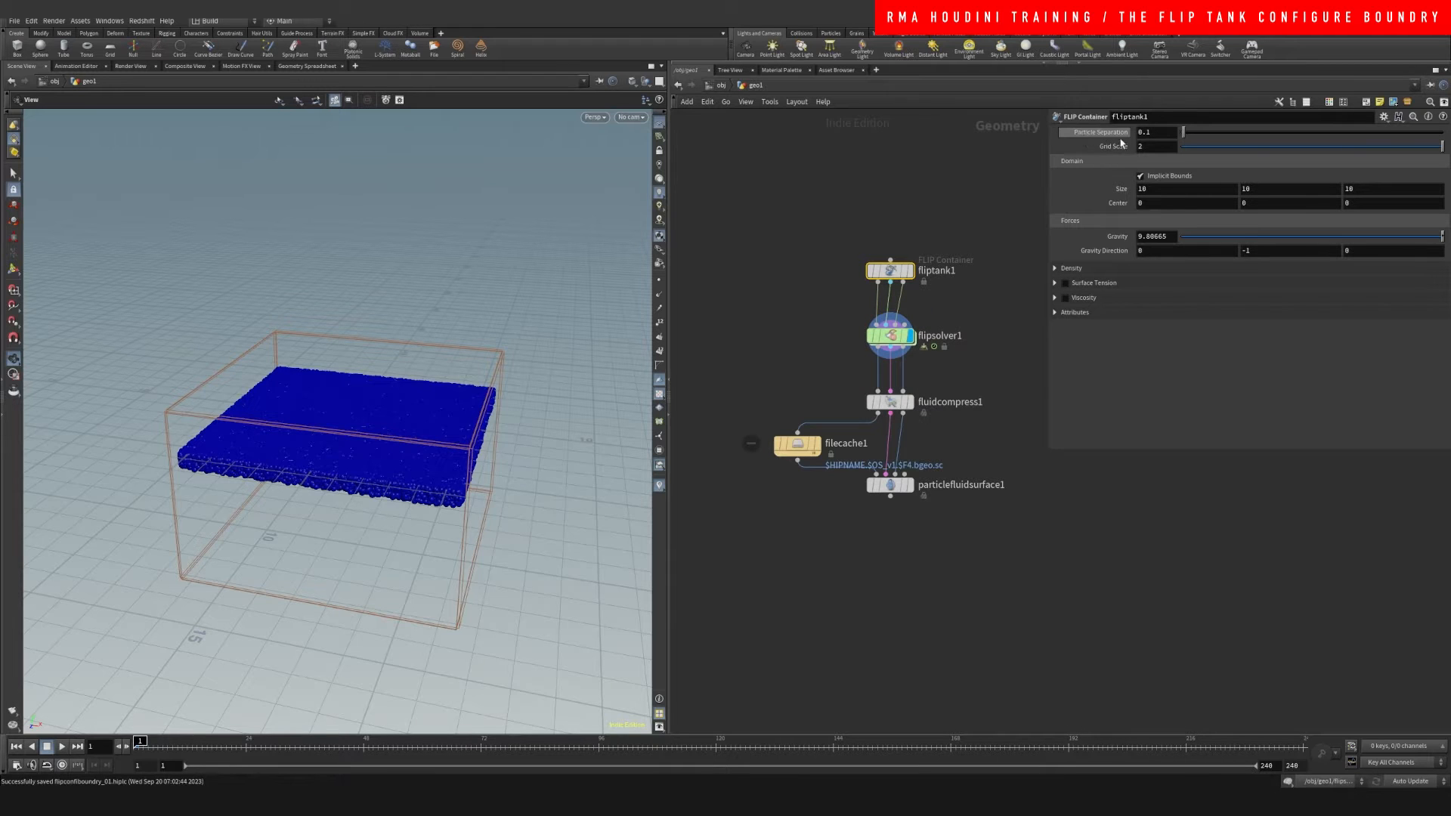
# Uncheck Points as Spheres on flipsolver1 and play the simulation
pyautogui.click(889, 335)
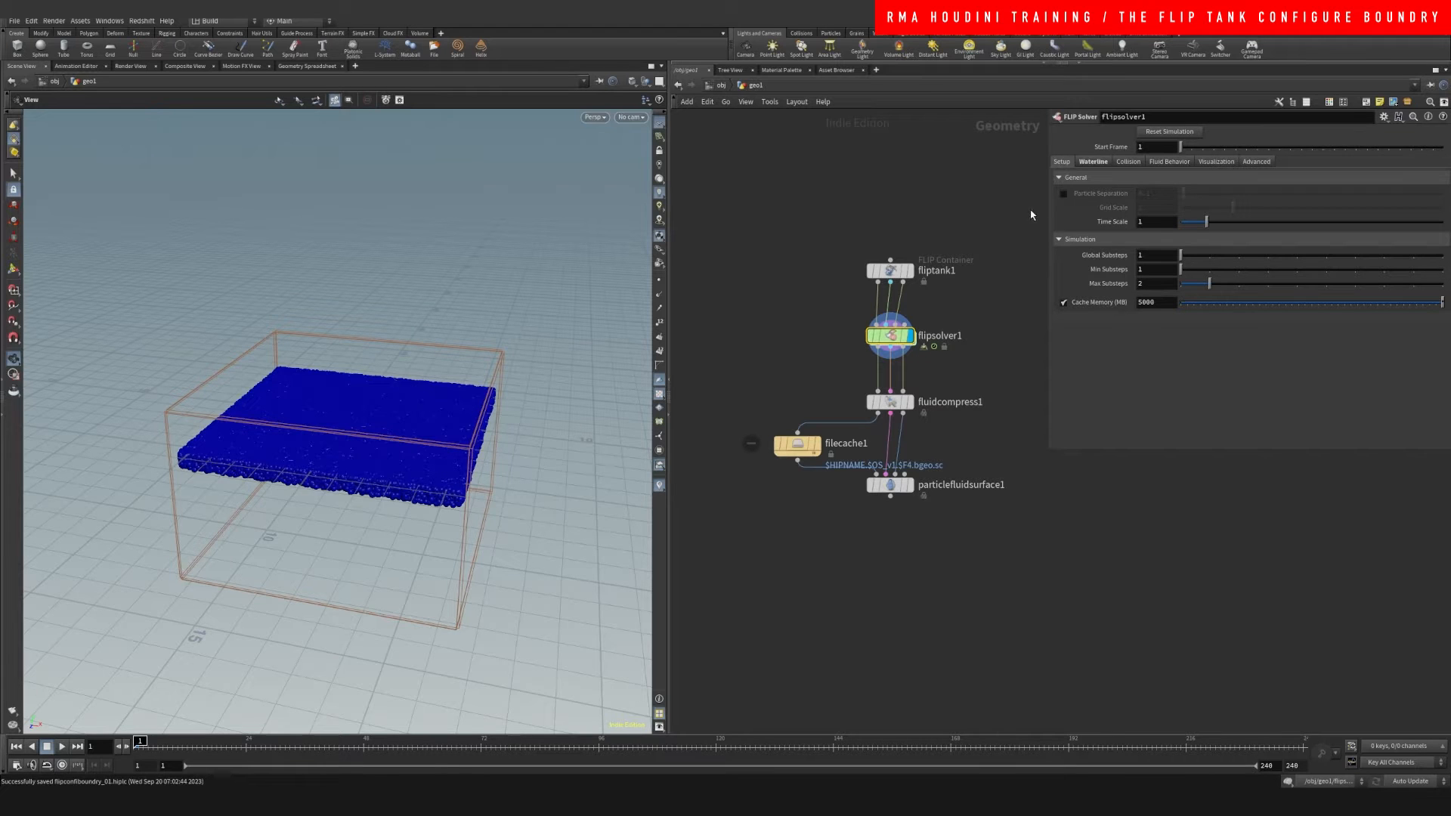
pyautogui.moveTo(1043, 356)
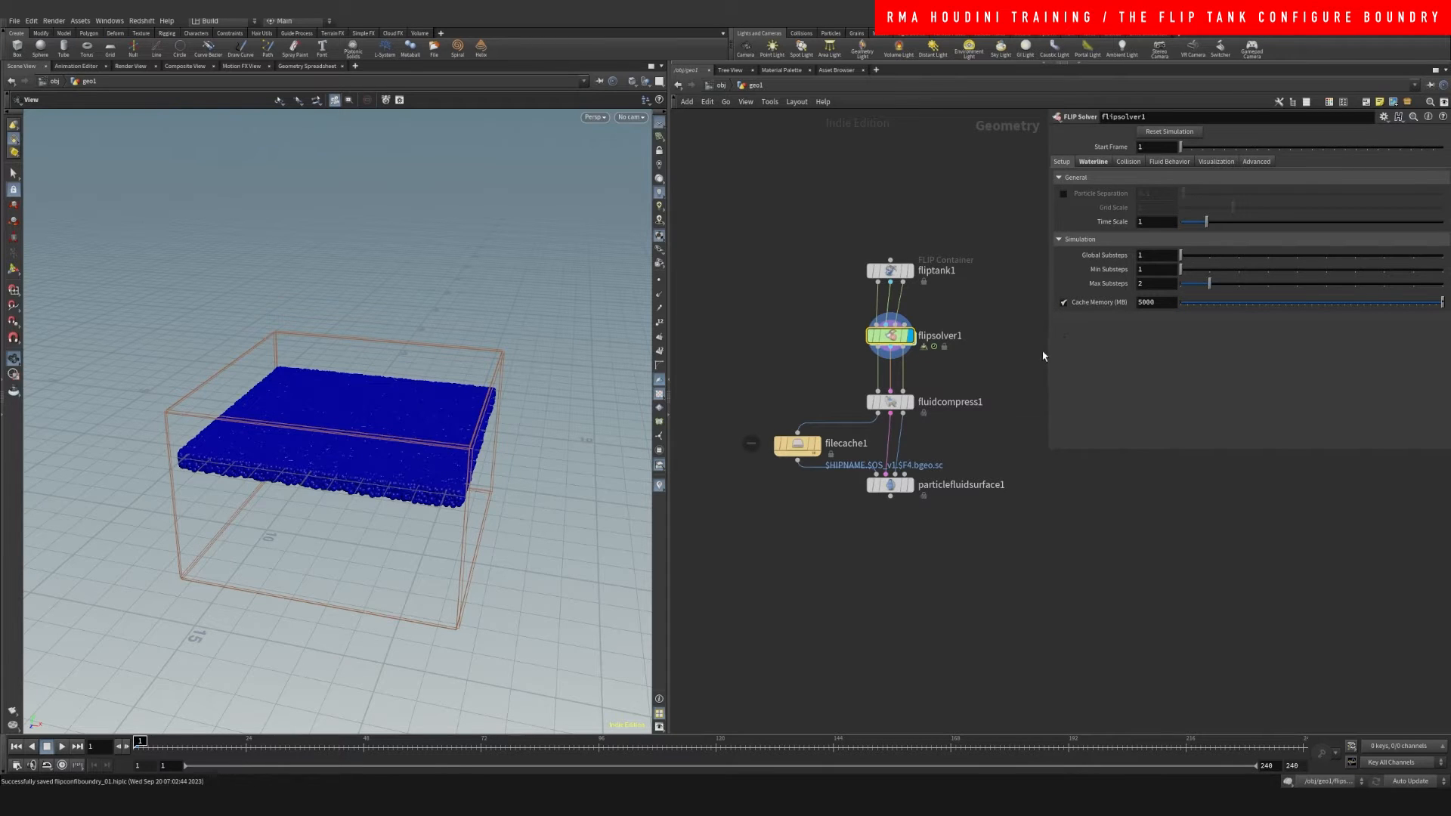
pyautogui.moveTo(1143, 170)
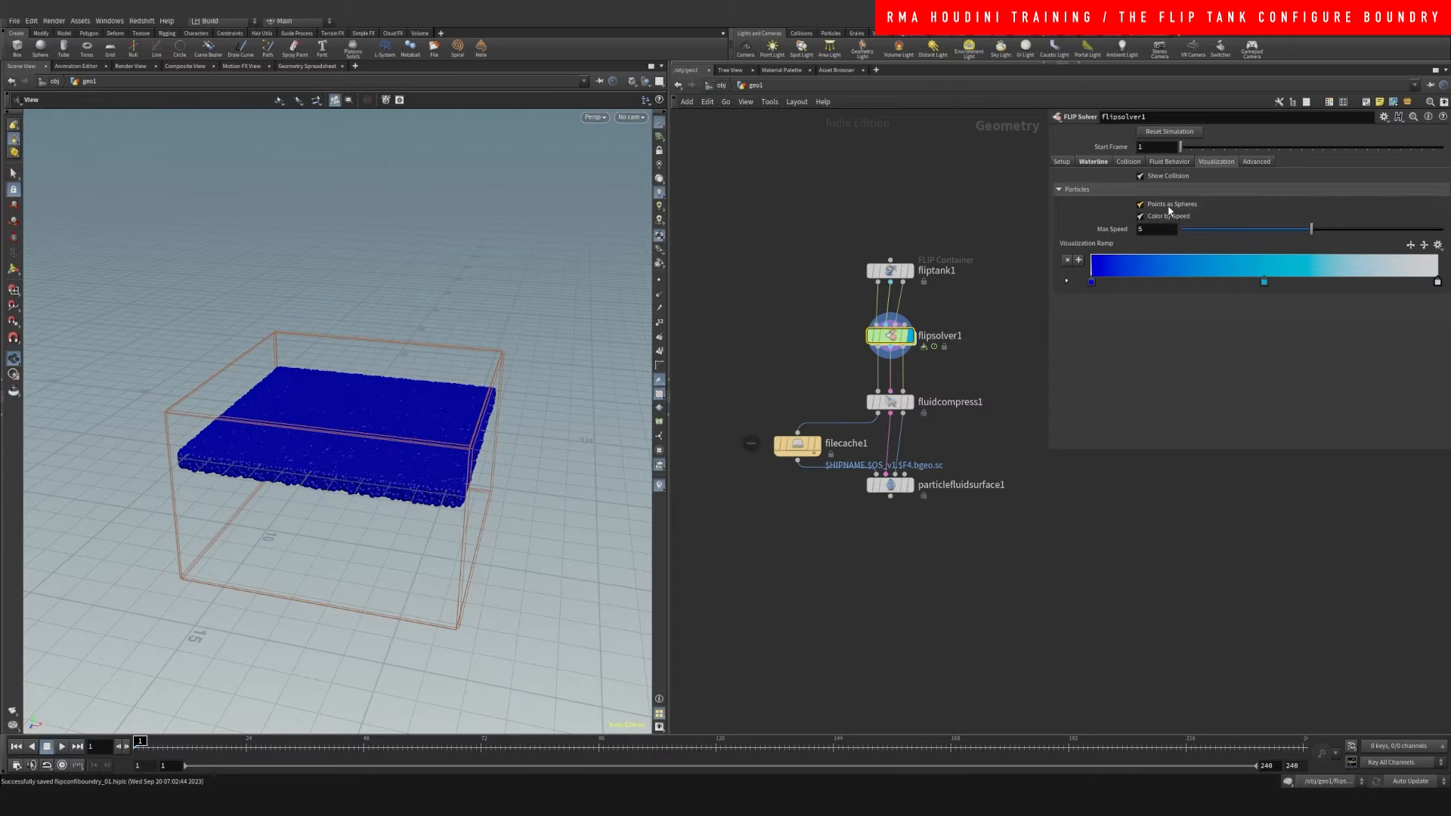
pyautogui.click(1138, 204)
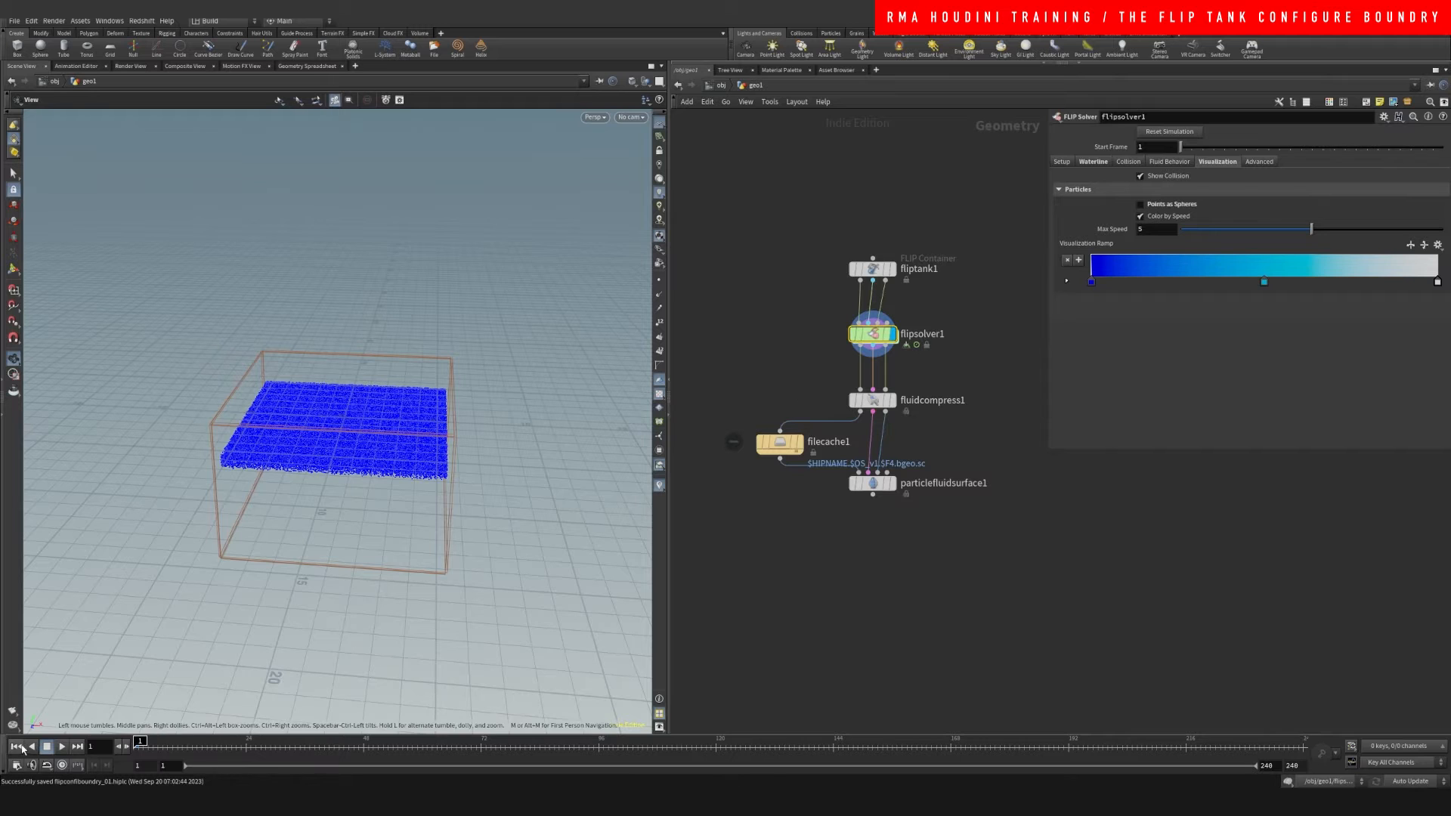
pyautogui.click(61, 746)
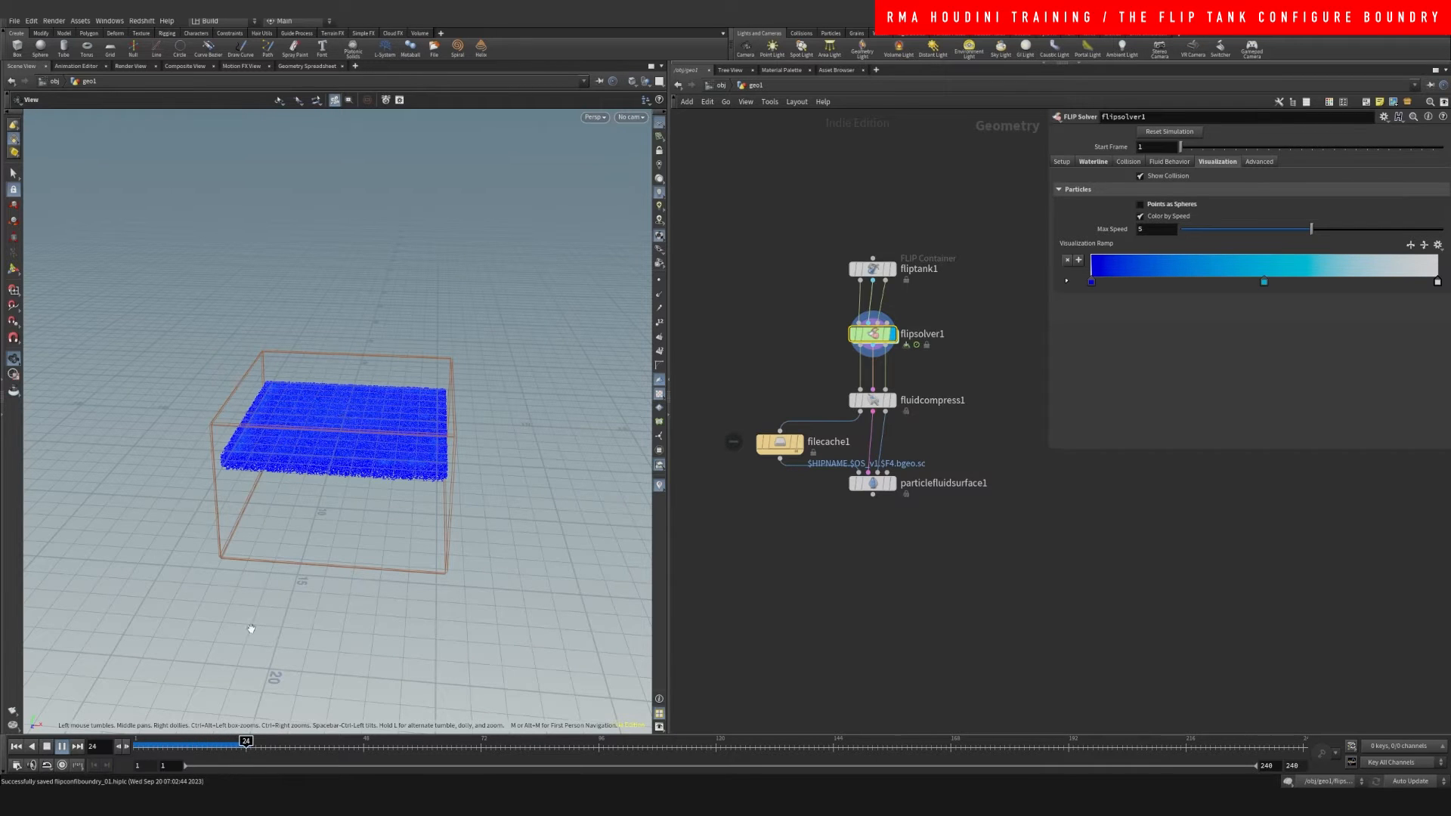
pyautogui.click(61, 746)
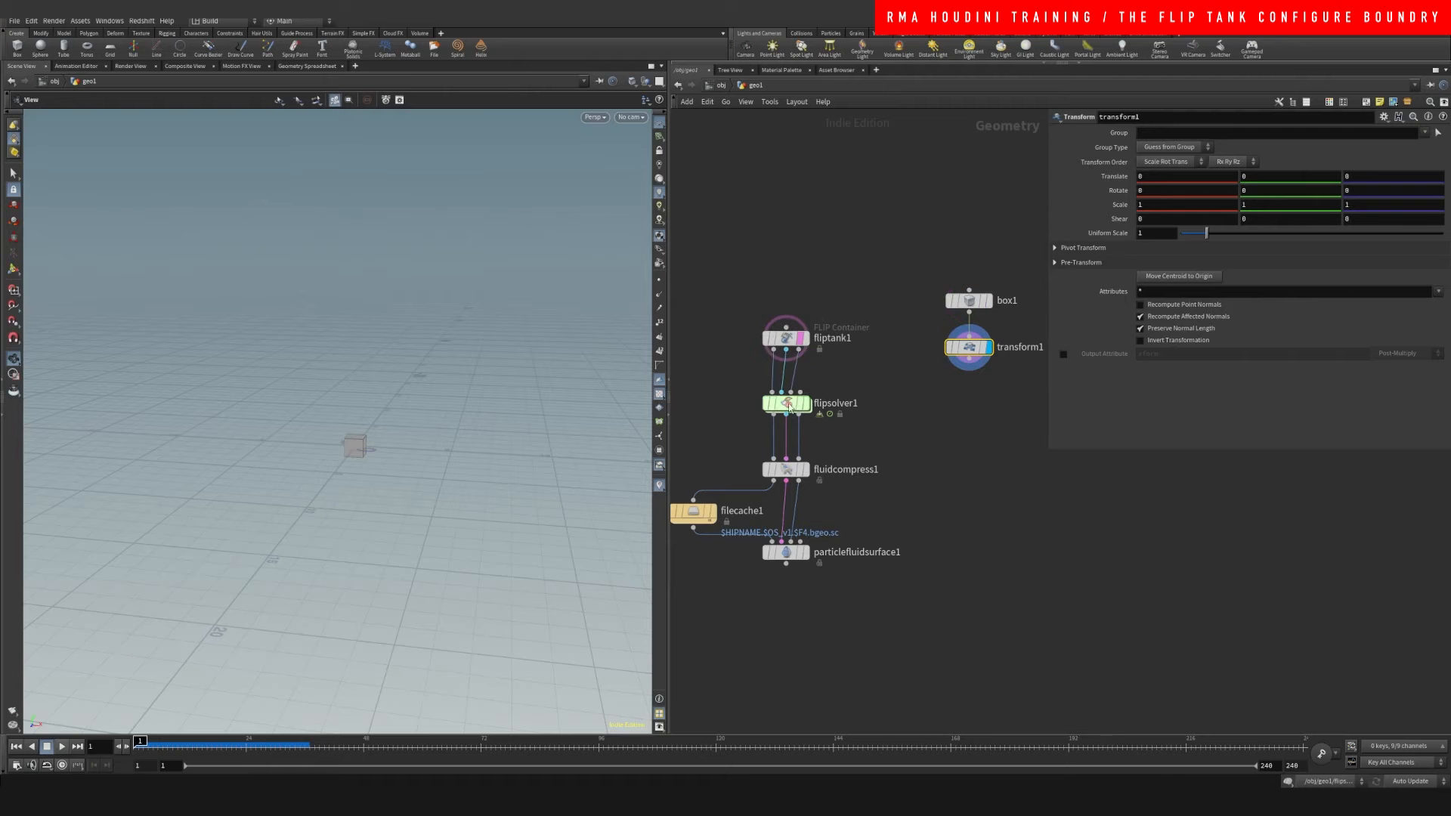
# Display the solver particles, then set transform1's Scale to 3, 3, 1
pyautogui.click(788, 403)
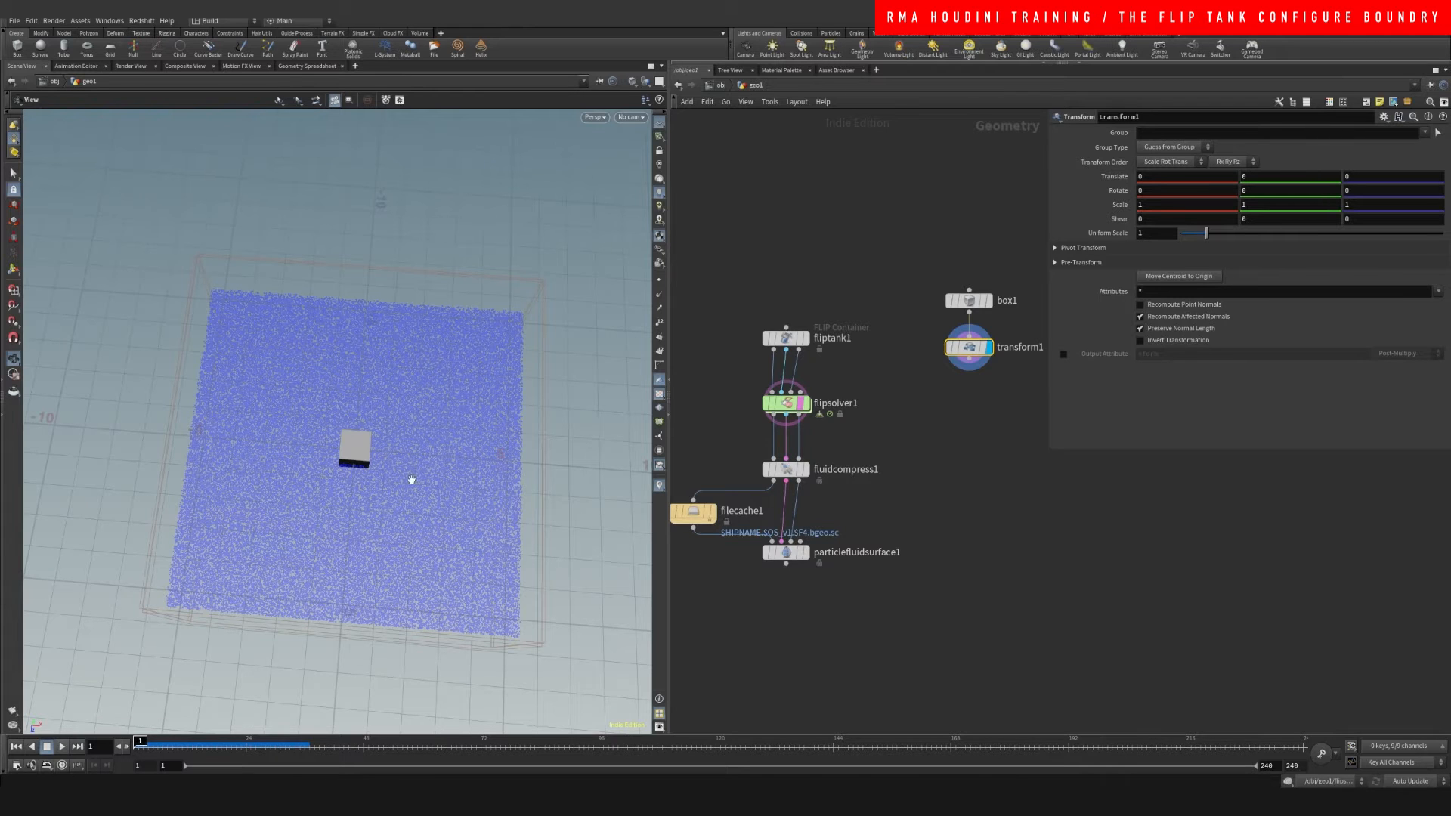
pyautogui.moveTo(236, 350)
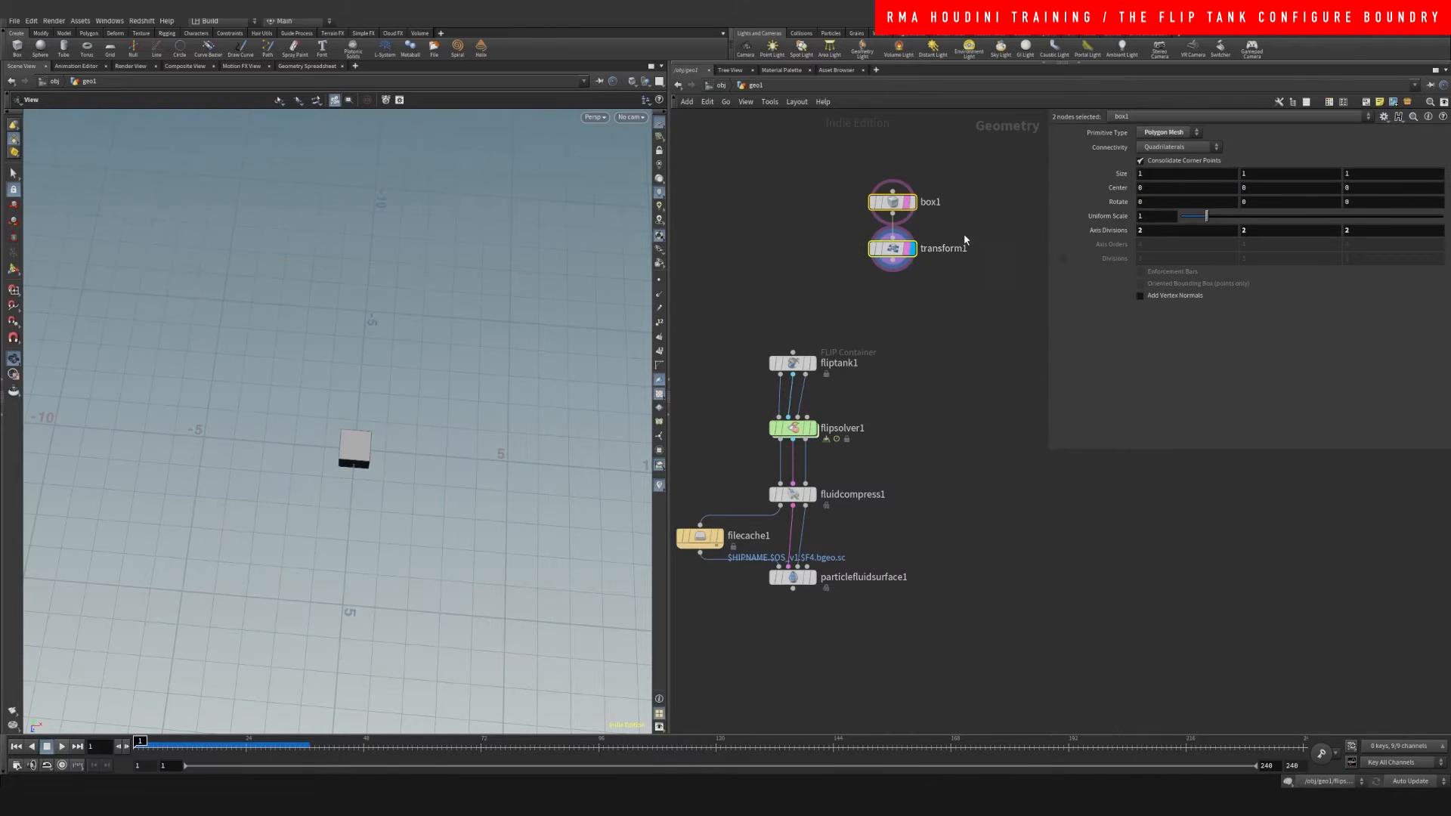
pyautogui.click(891, 247)
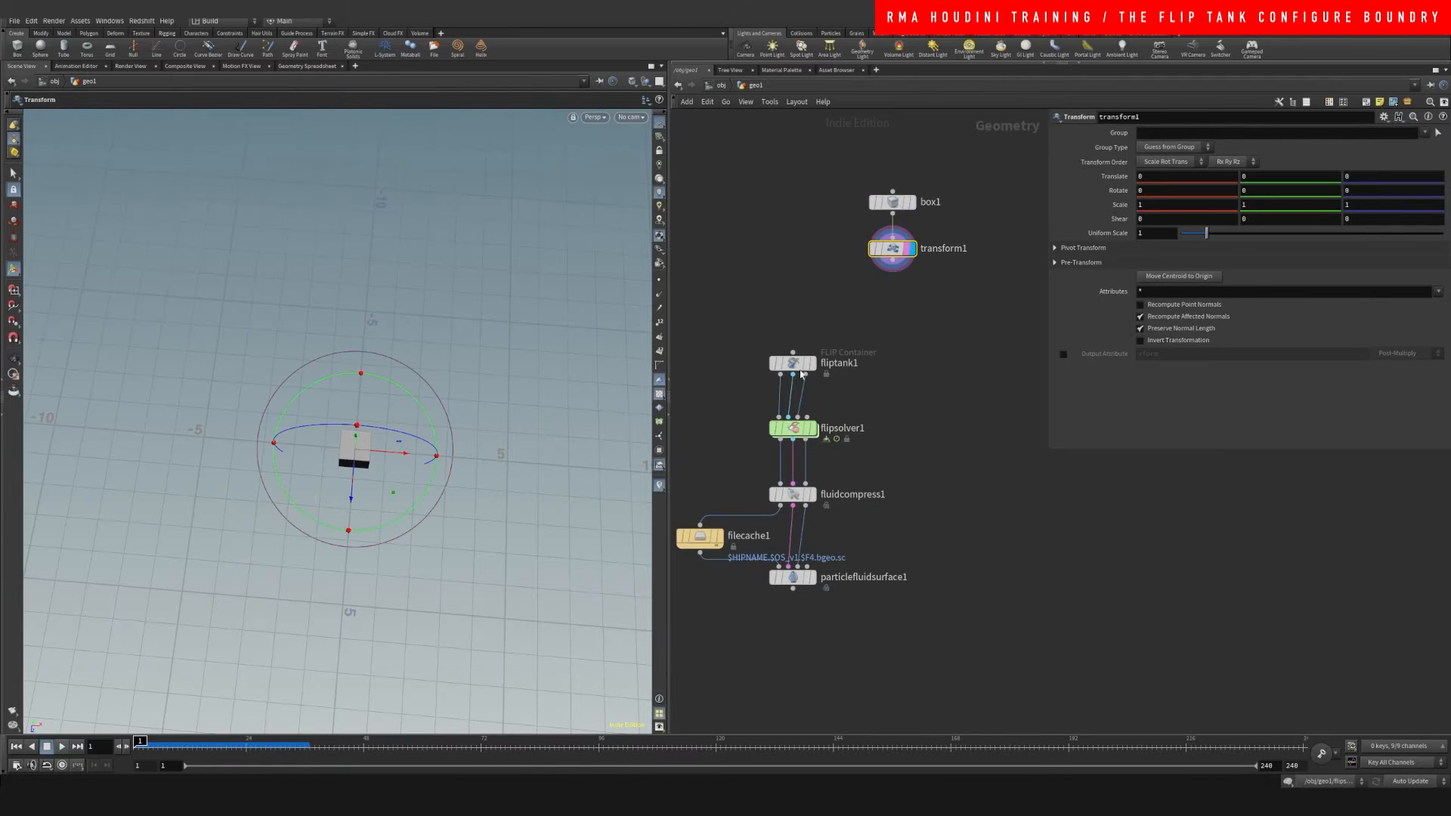
pyautogui.click(1187, 205)
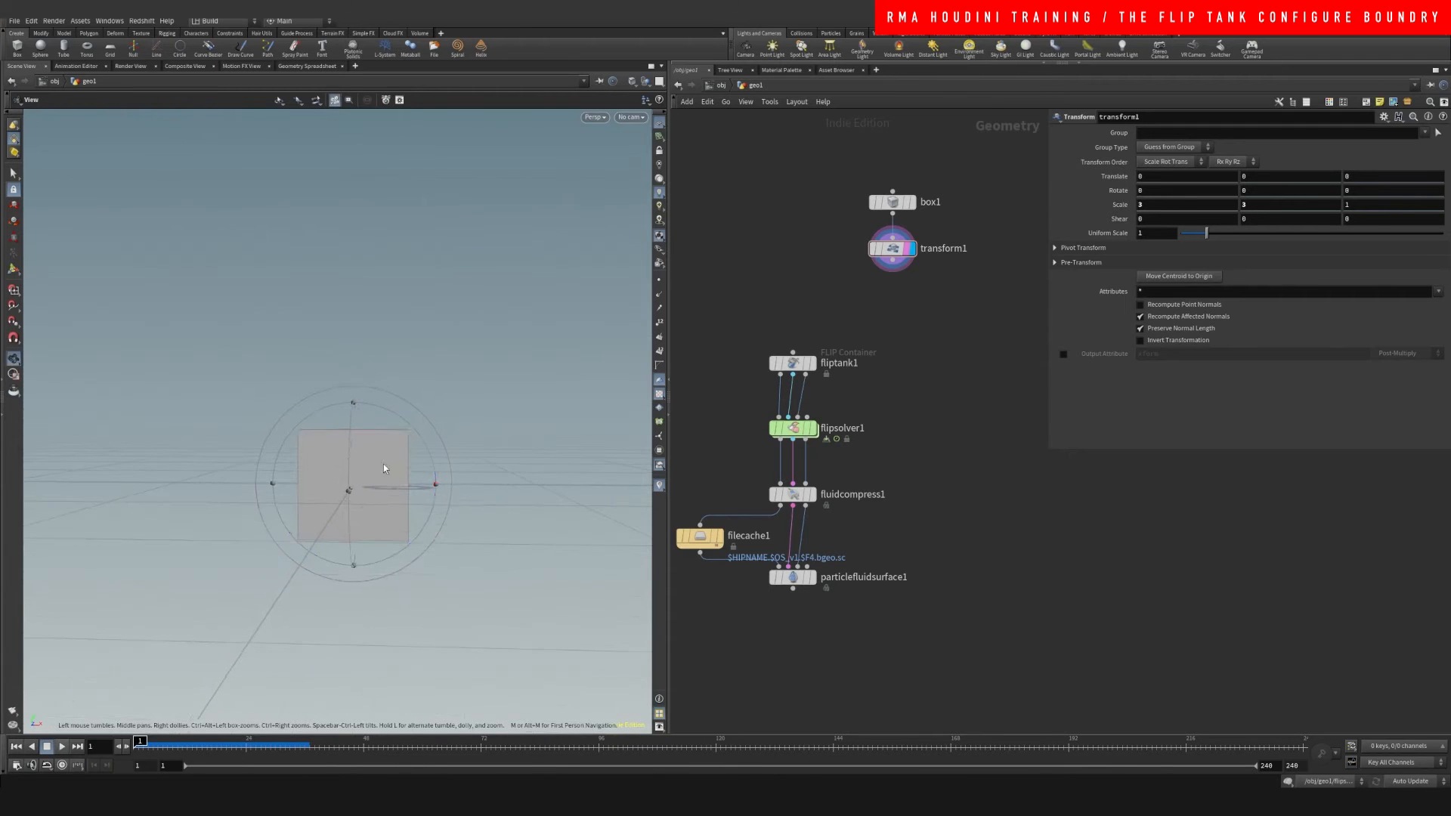
pyautogui.click(891, 248)
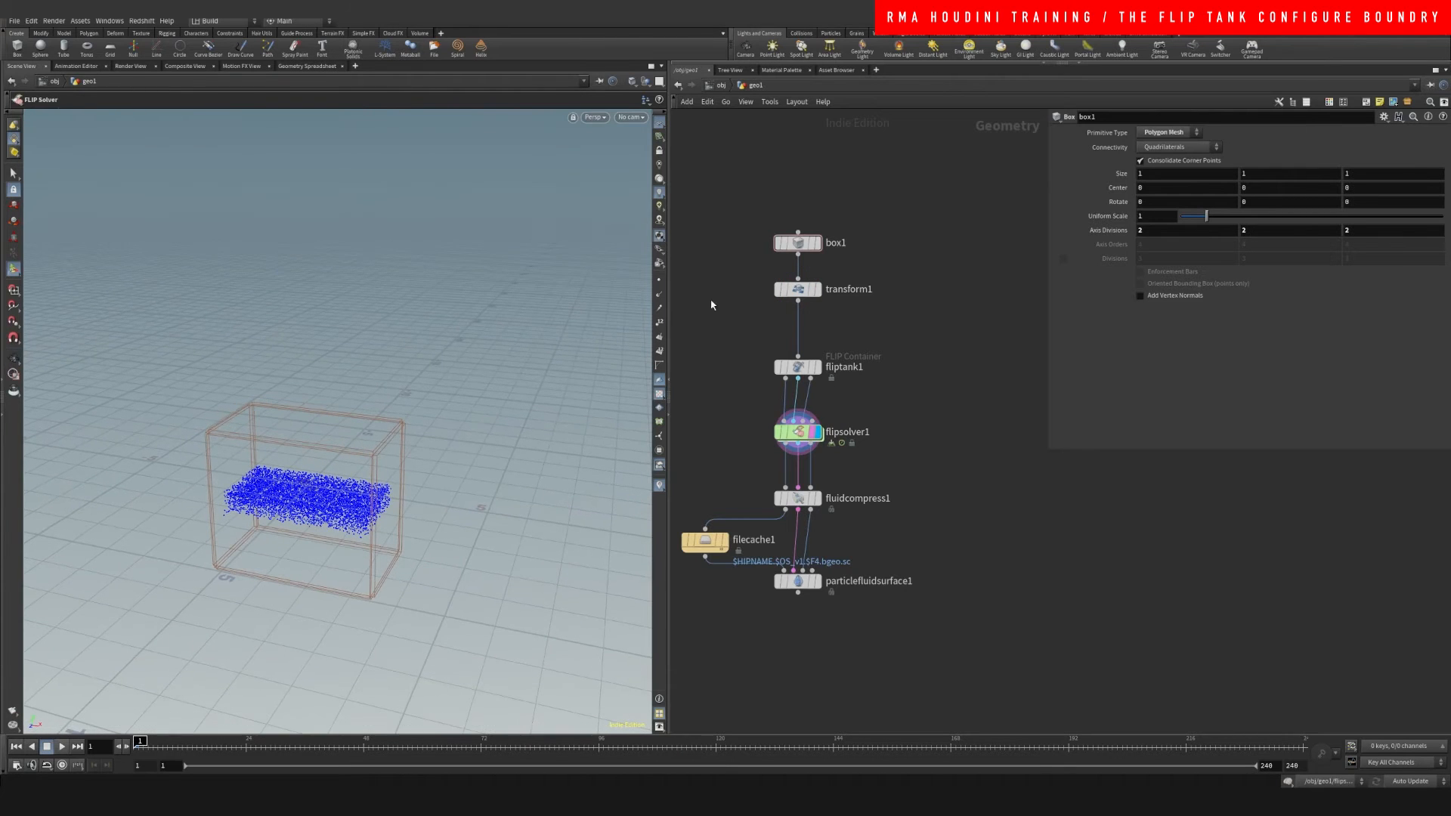
# Wire transform1 into fliptank1 and drag the box along X to about -6
pyautogui.click(797, 266)
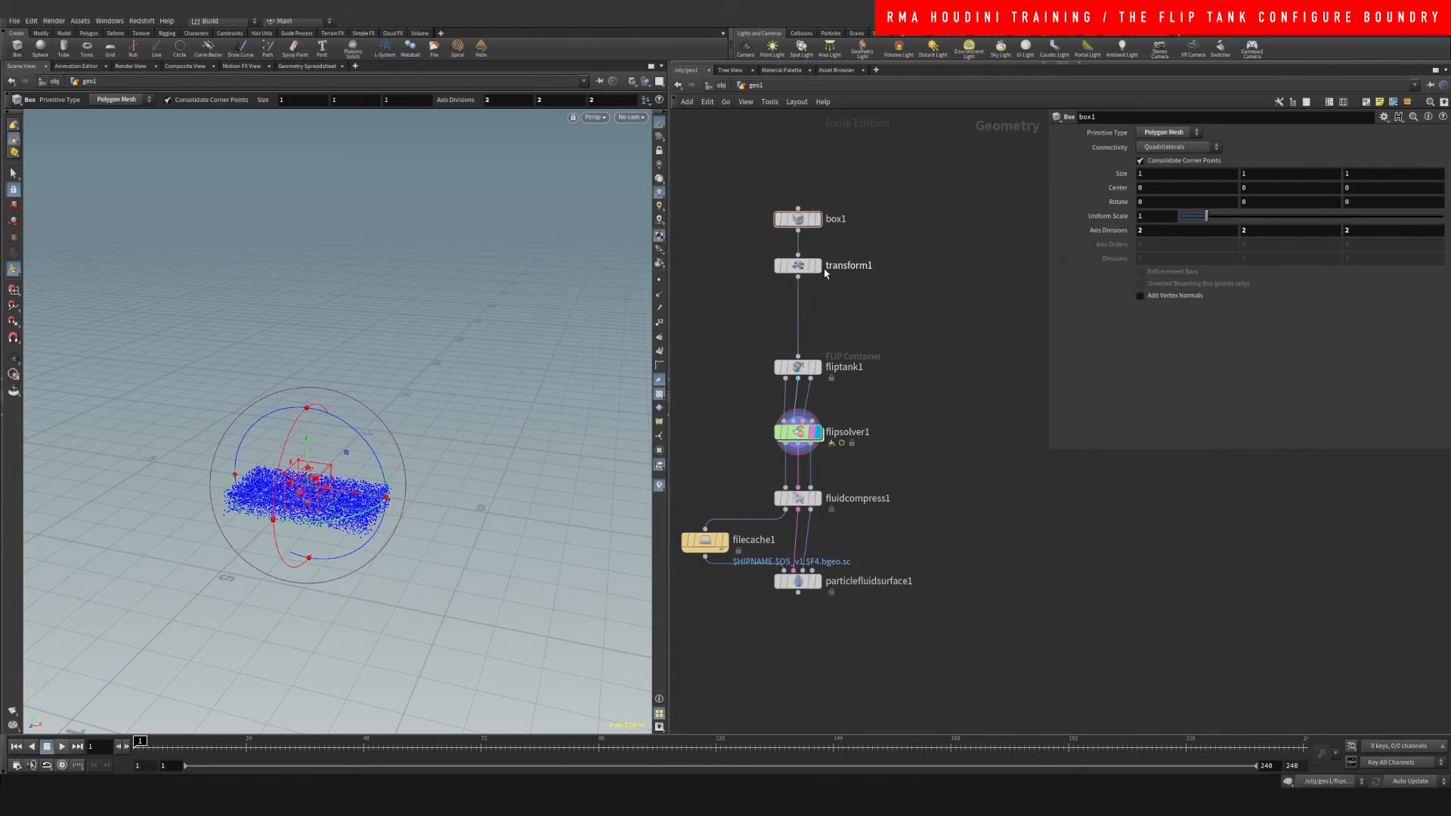
pyautogui.click(796, 259)
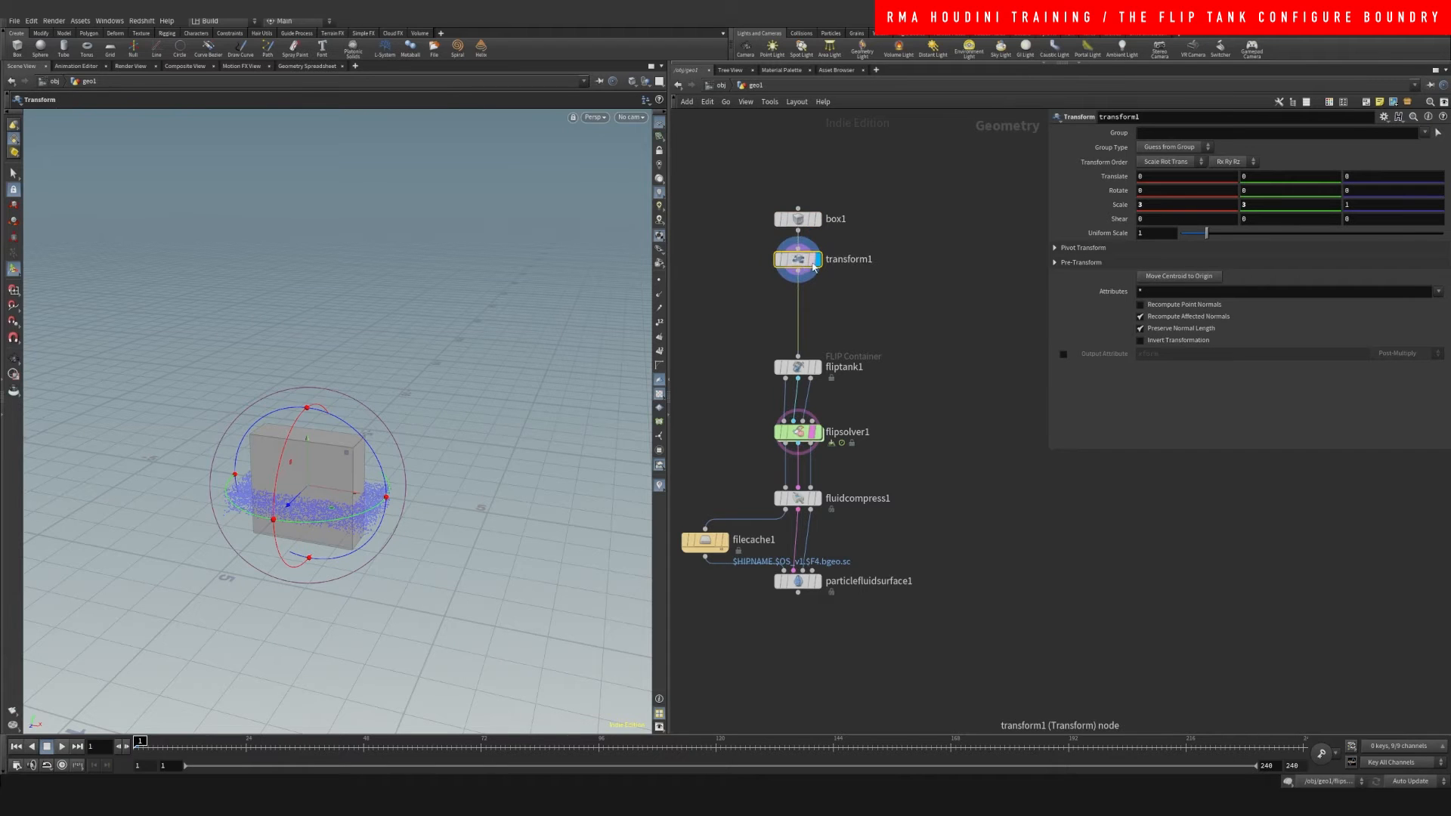
pyautogui.click(796, 367)
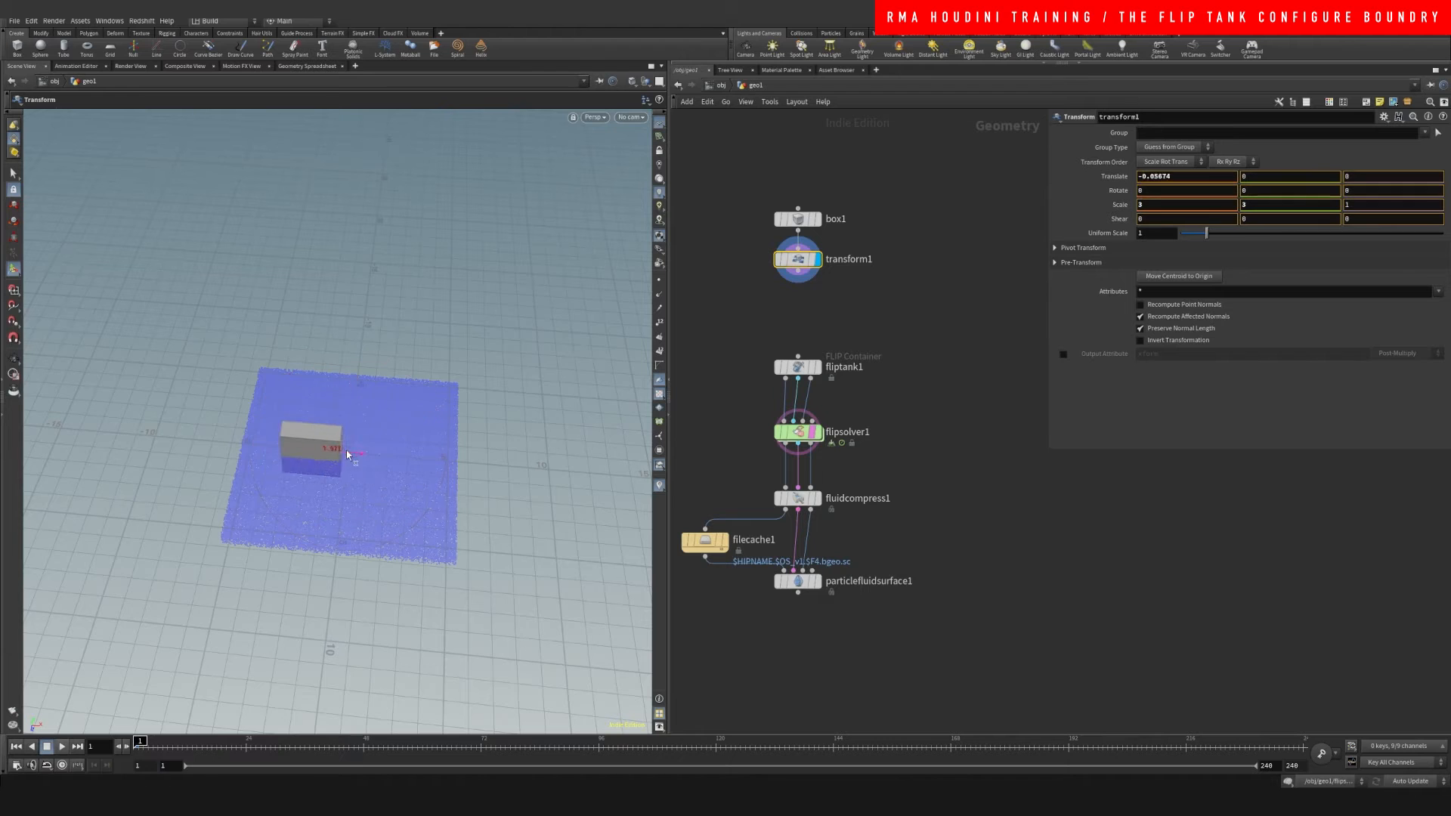
pyautogui.moveTo(347, 453); pyautogui.dragTo(262, 441)
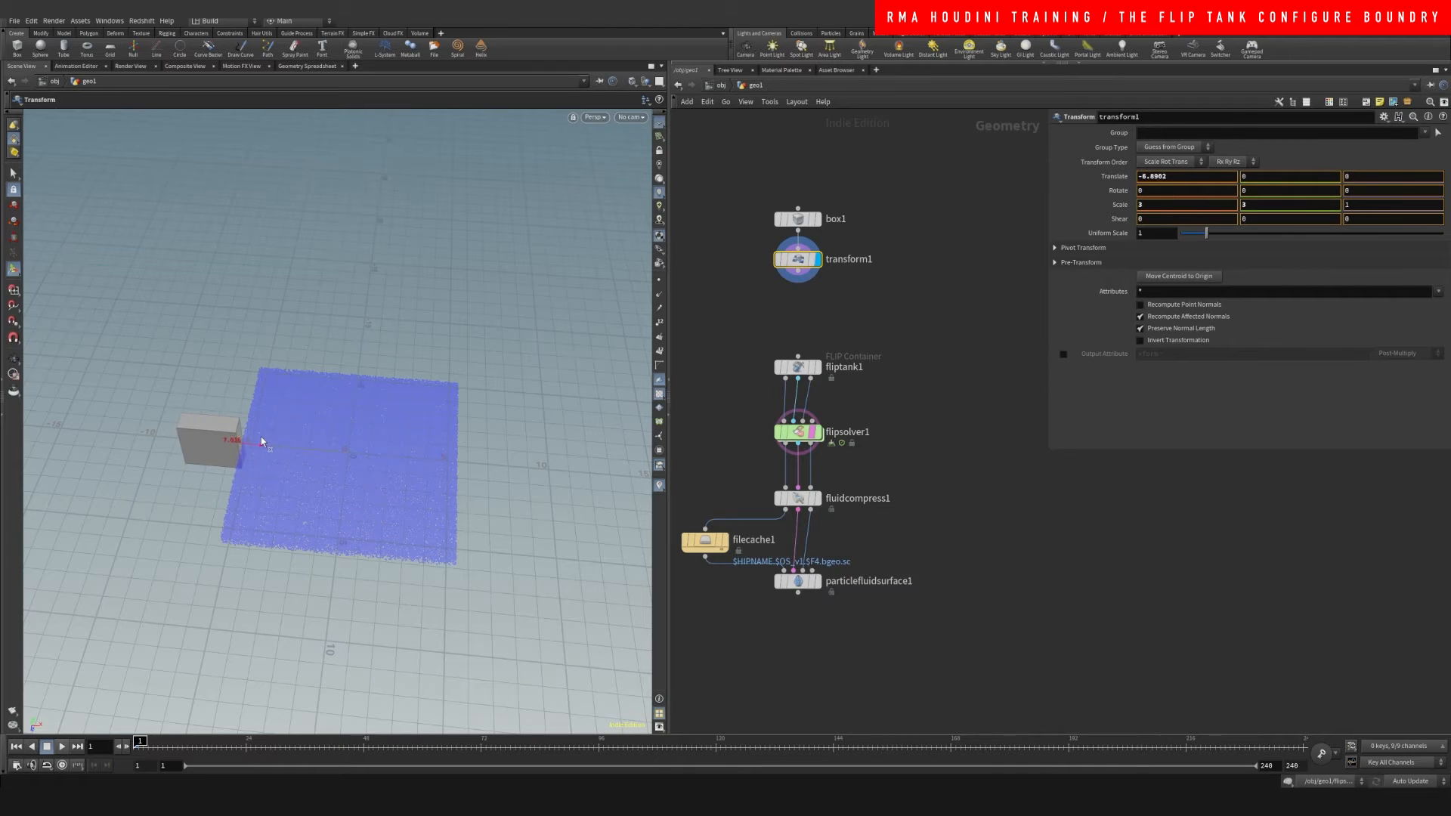
pyautogui.moveTo(263, 441); pyautogui.dragTo(322, 450)
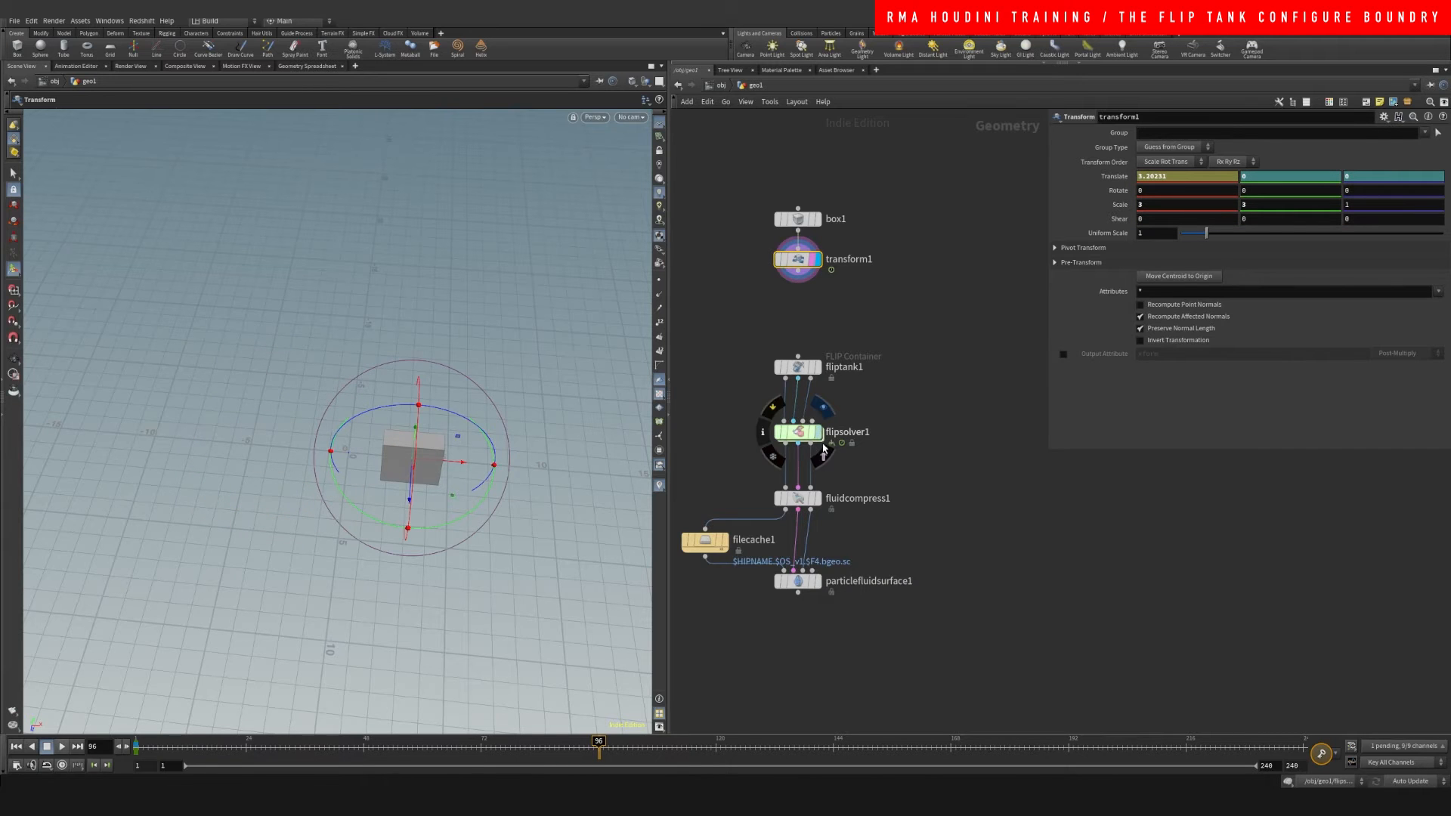
# Display flipsolver1, show transform1's parameters, and scrub forward a few frames
pyautogui.click(798, 433)
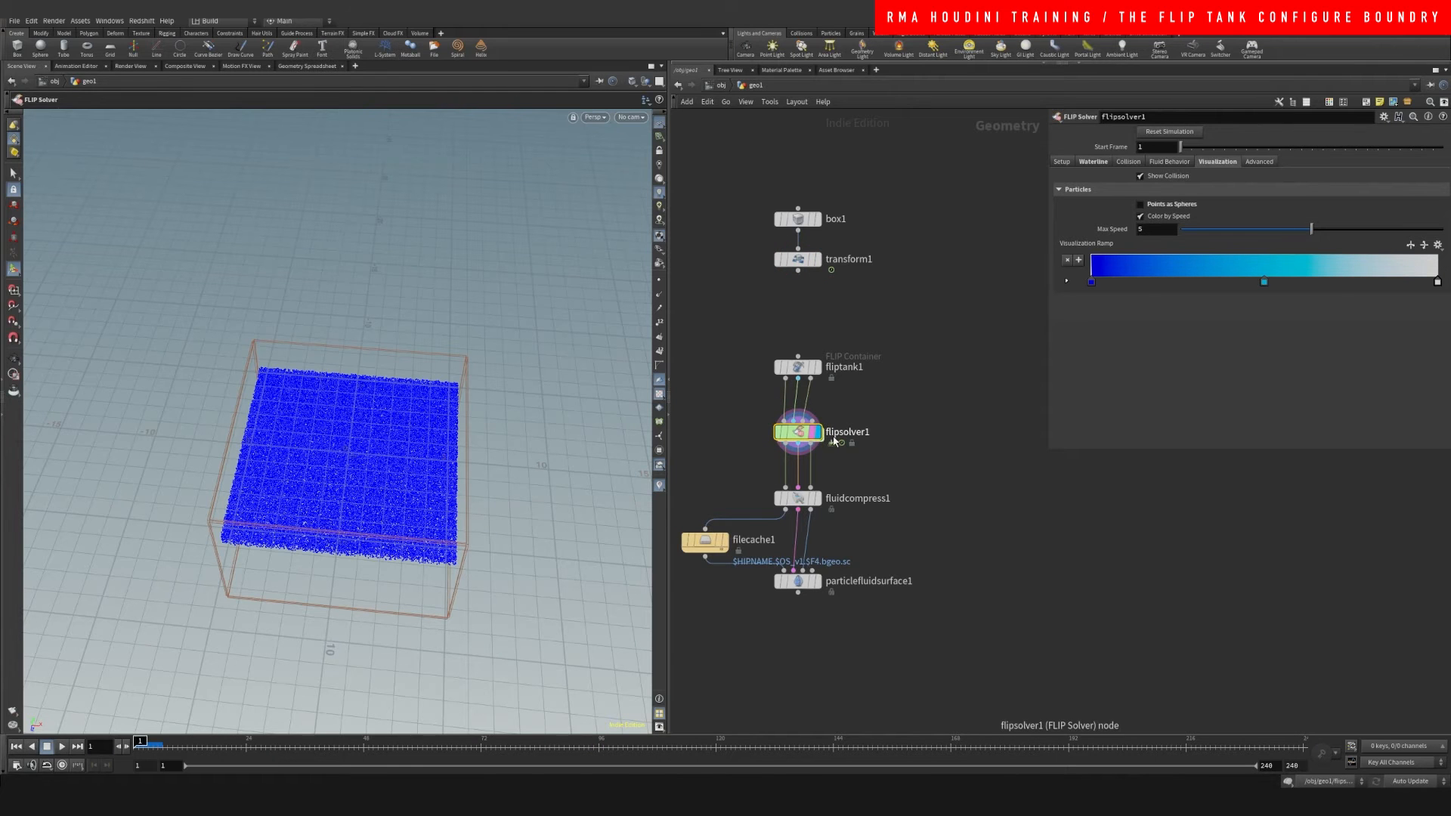
pyautogui.click(796, 260)
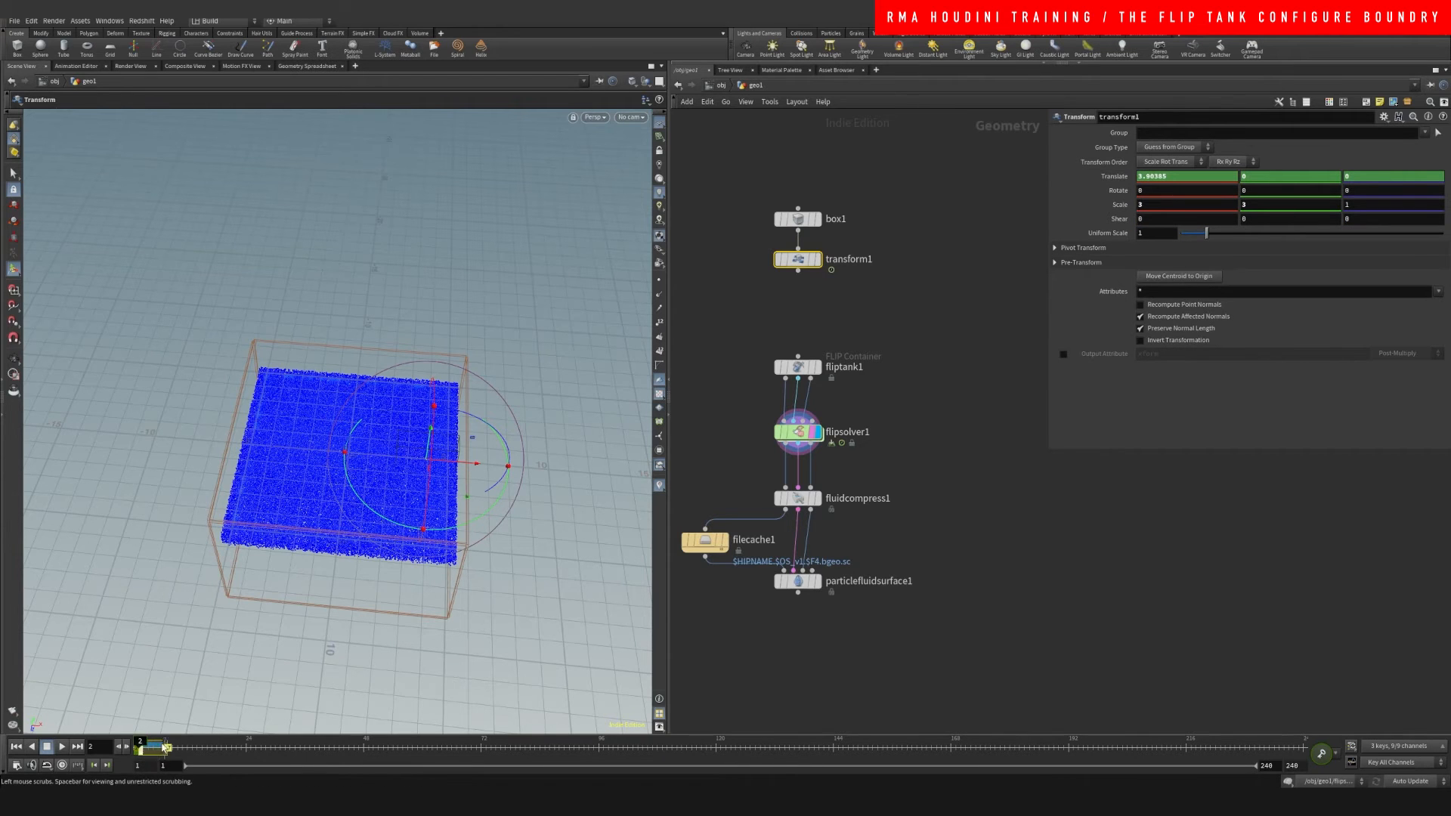
pyautogui.moveTo(157, 747); pyautogui.dragTo(615, 746)
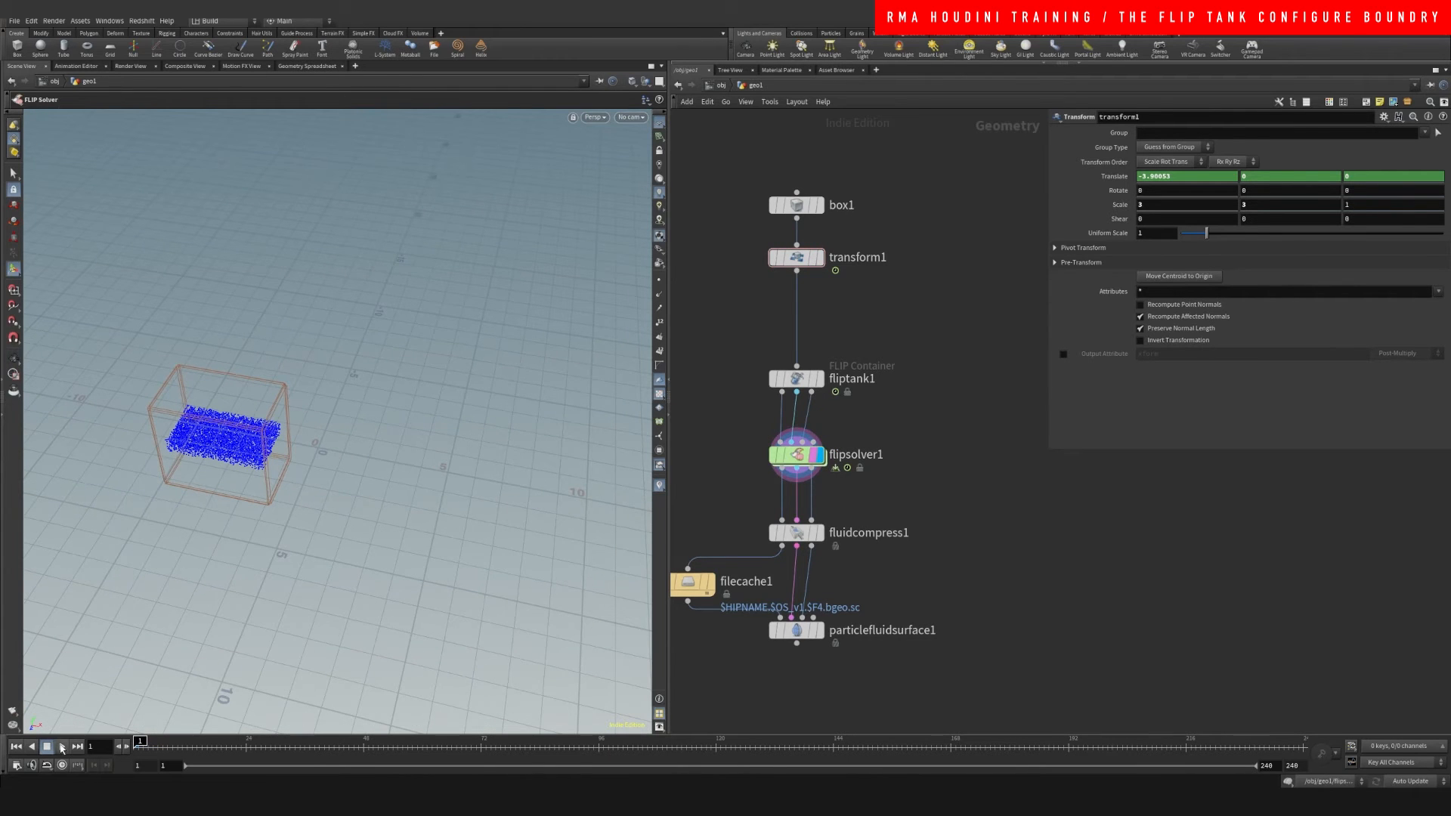
# Play the simulation, then scrub the timeline back to earlier frames
pyautogui.click(61, 747)
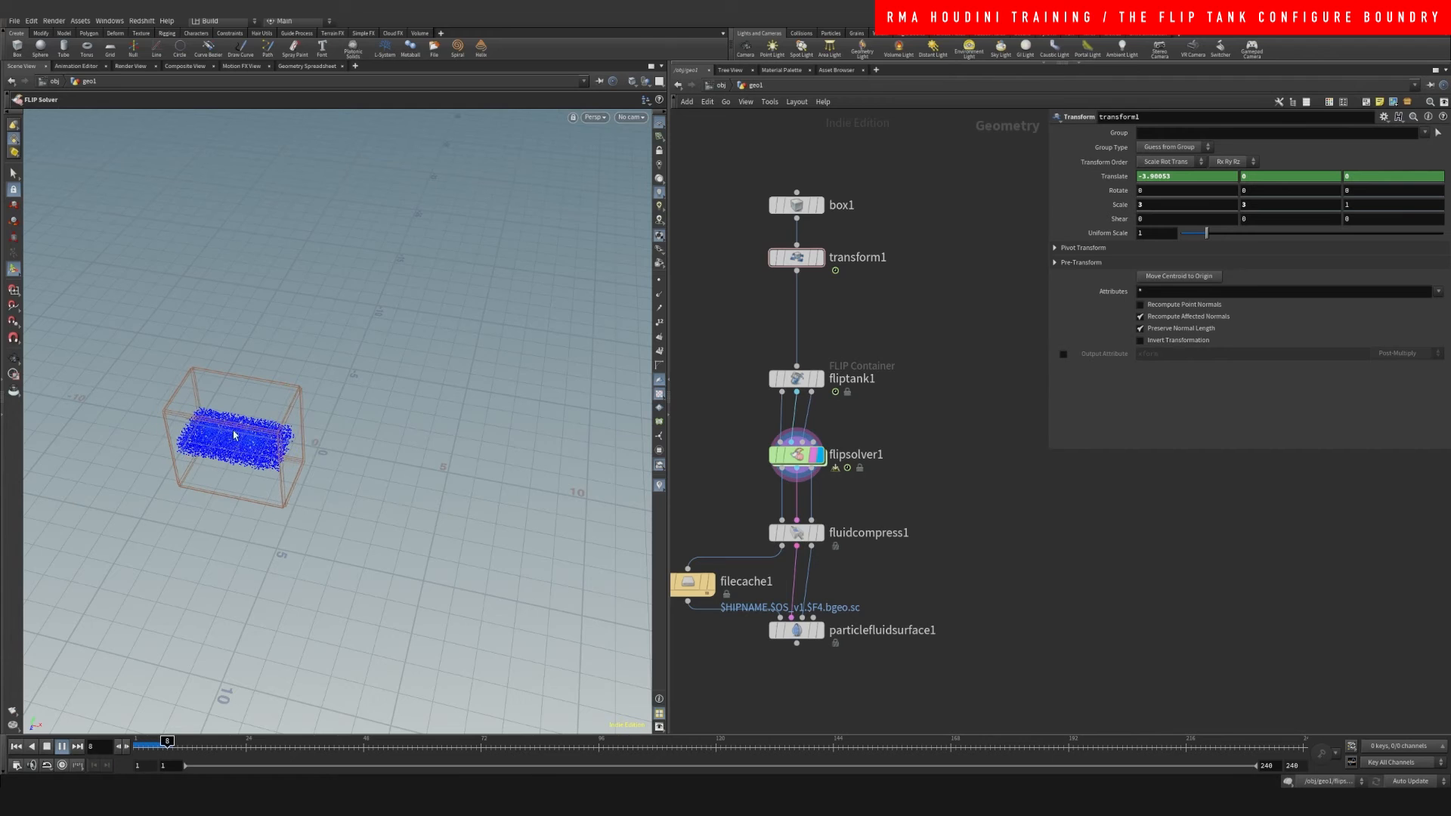
pyautogui.click(62, 746)
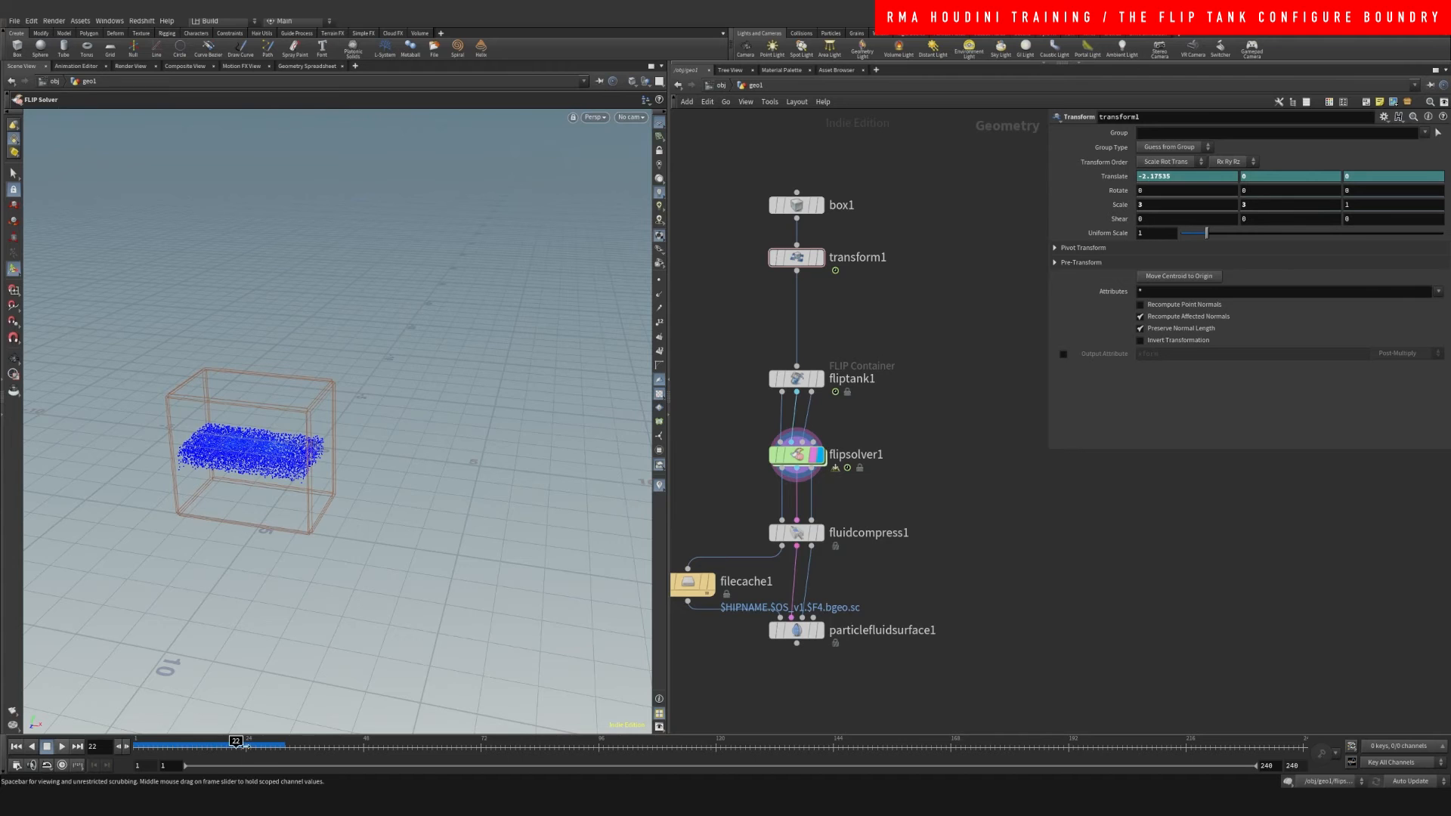
pyautogui.moveTo(235, 740); pyautogui.dragTo(208, 741)
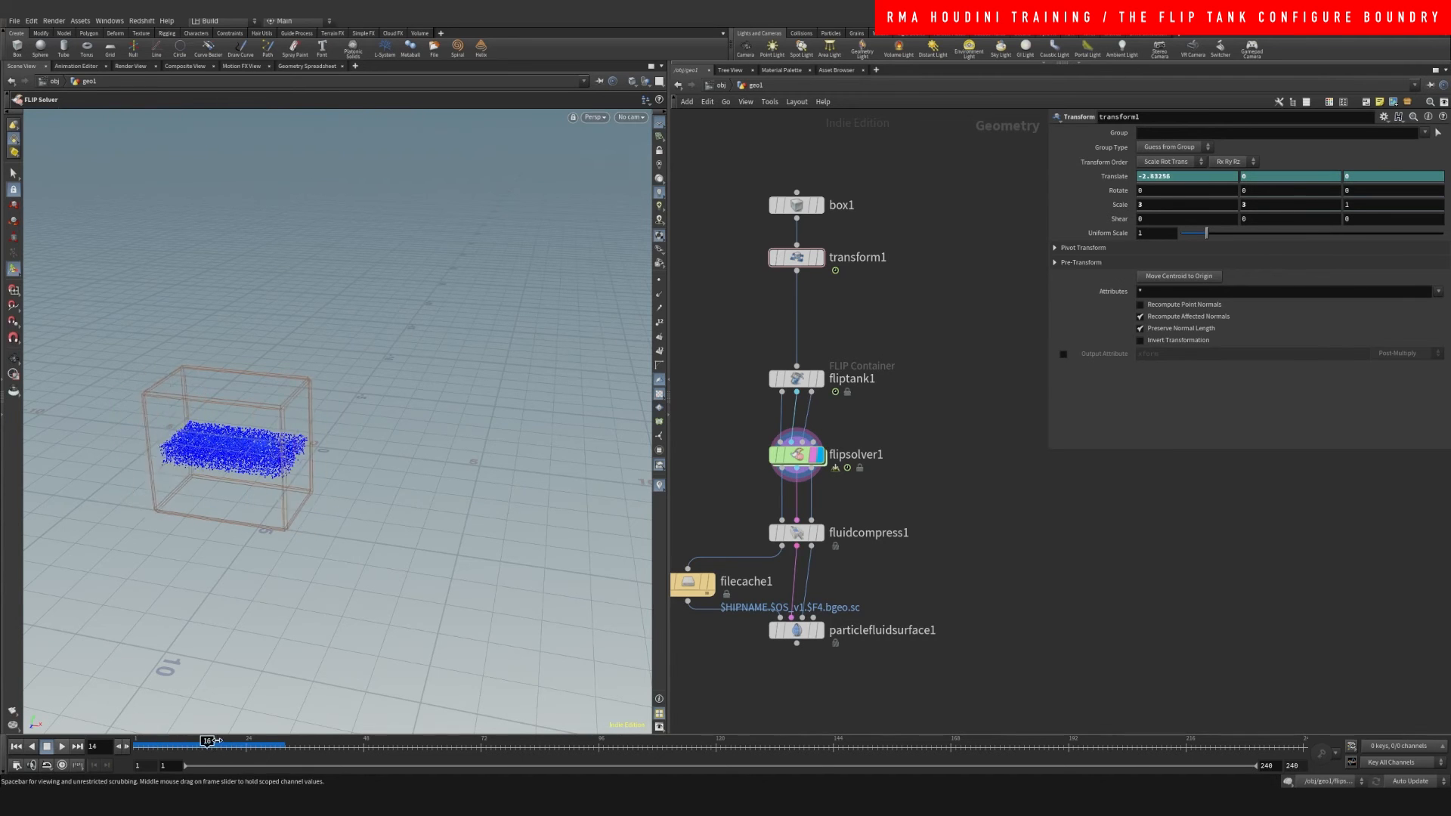
pyautogui.moveTo(208, 746); pyautogui.dragTo(230, 746)
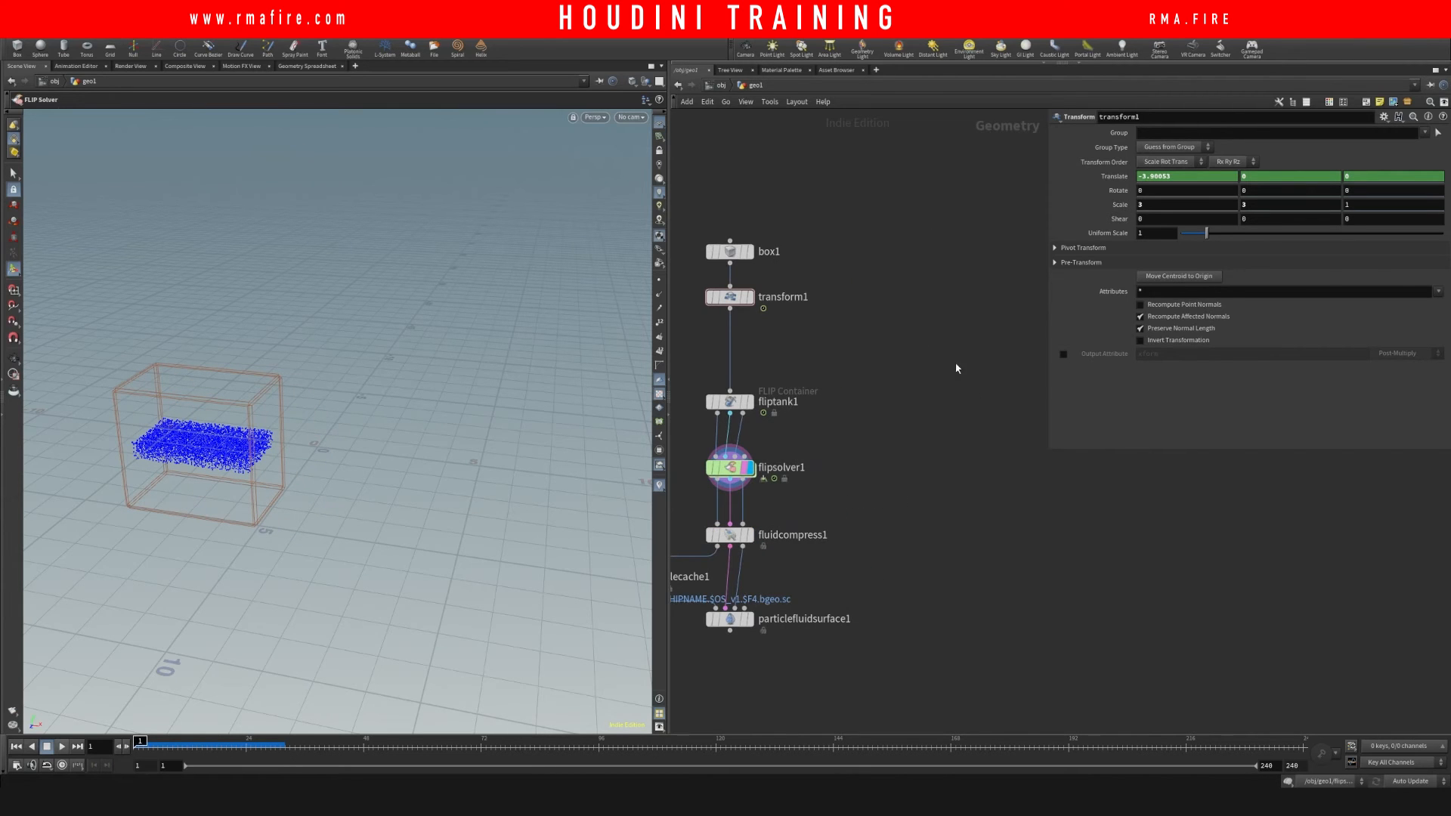
pyautogui.moveTo(855, 310)
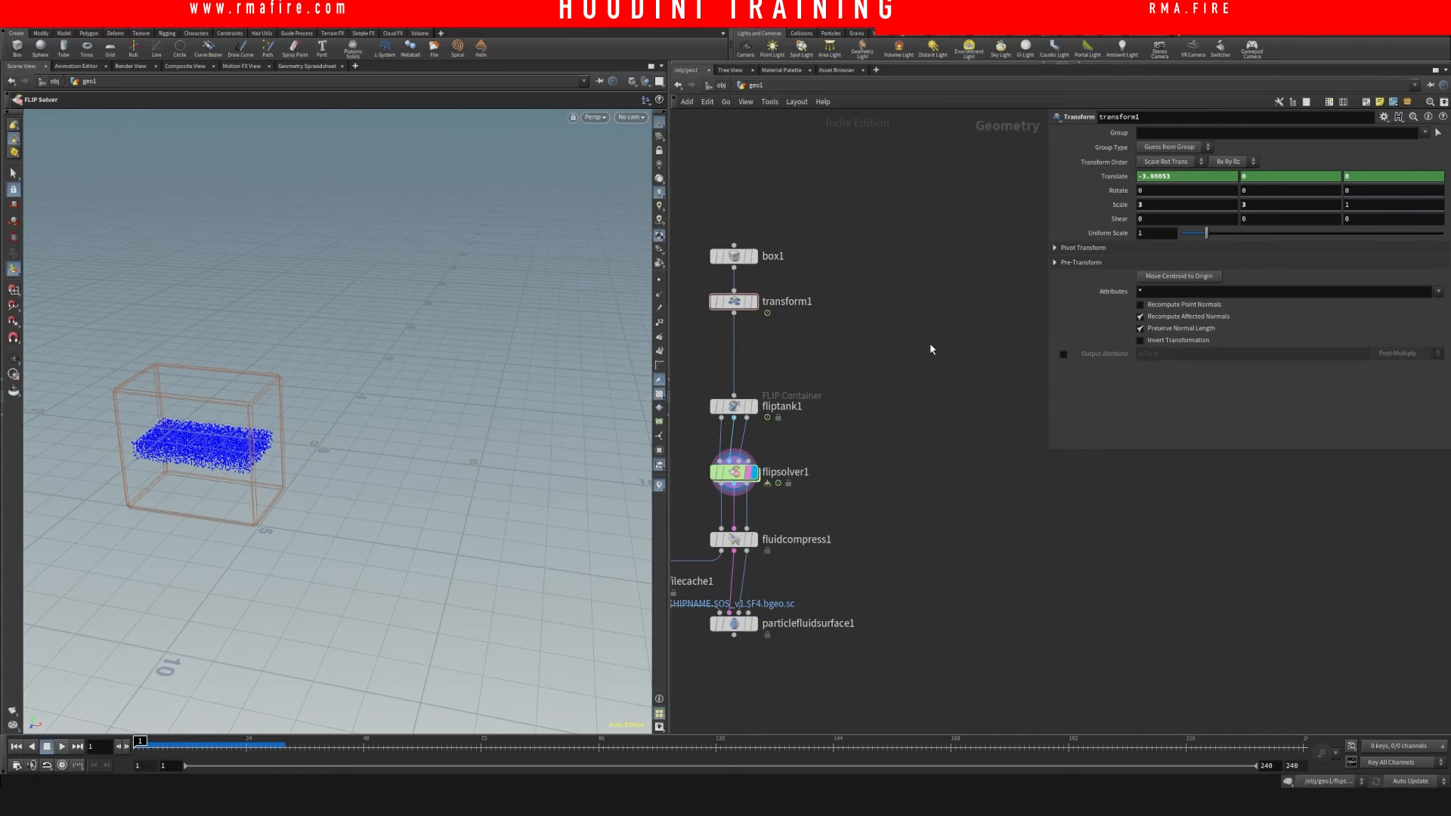
pyautogui.press('Tab')
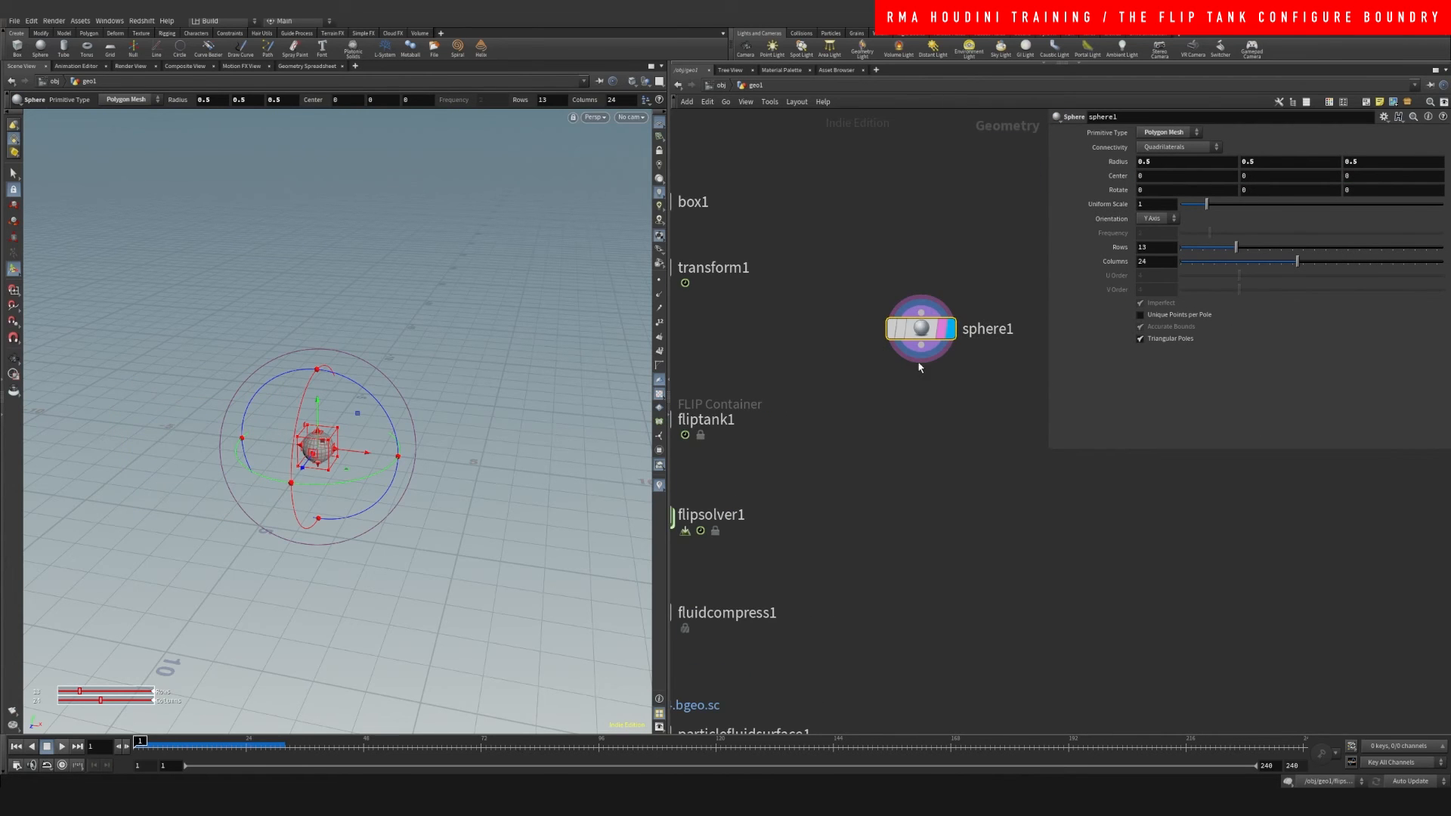
# Add a Bound node after the sphere by searching 'bound'
pyautogui.press('Tab')
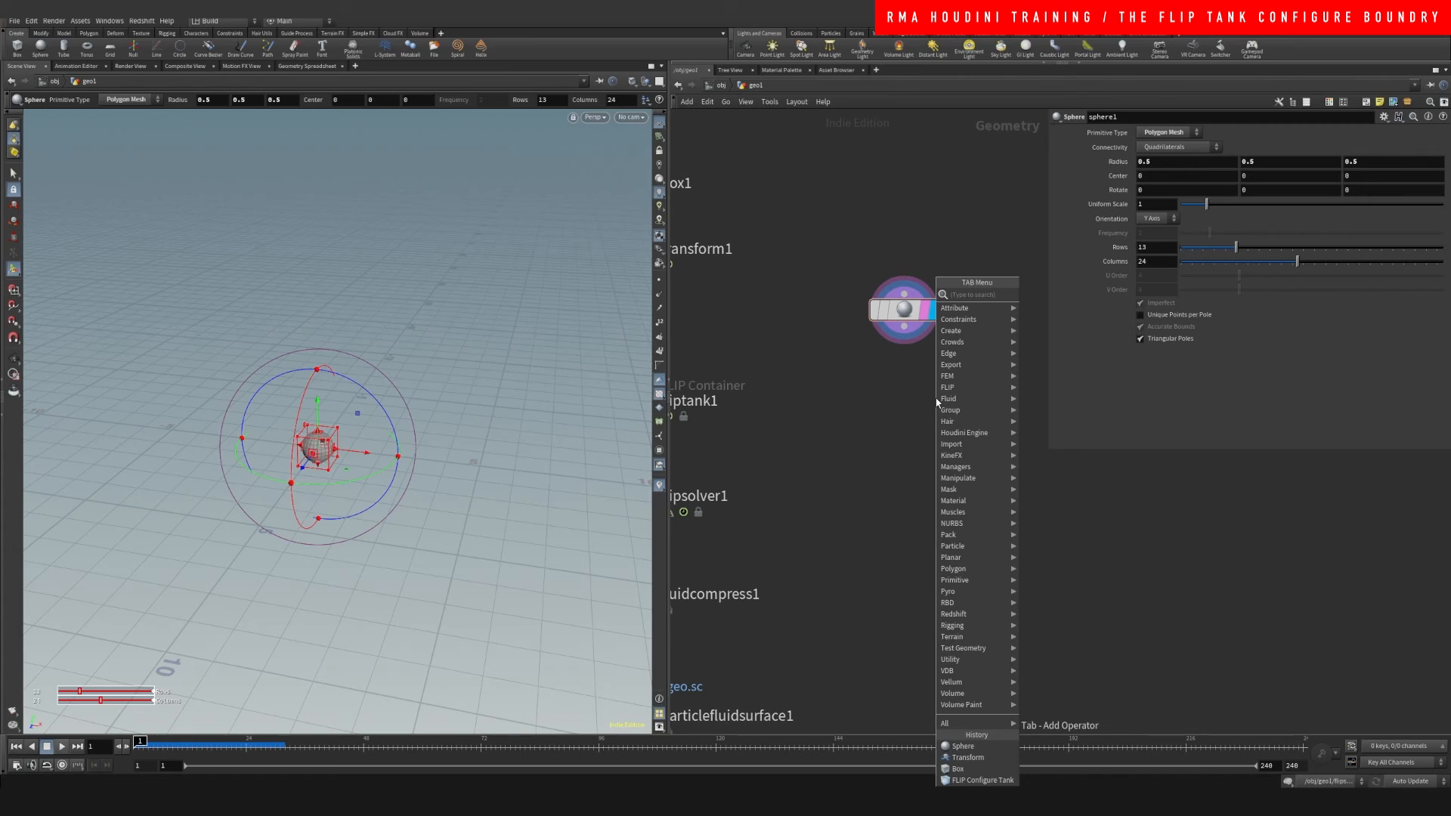
pyautogui.write('bound')
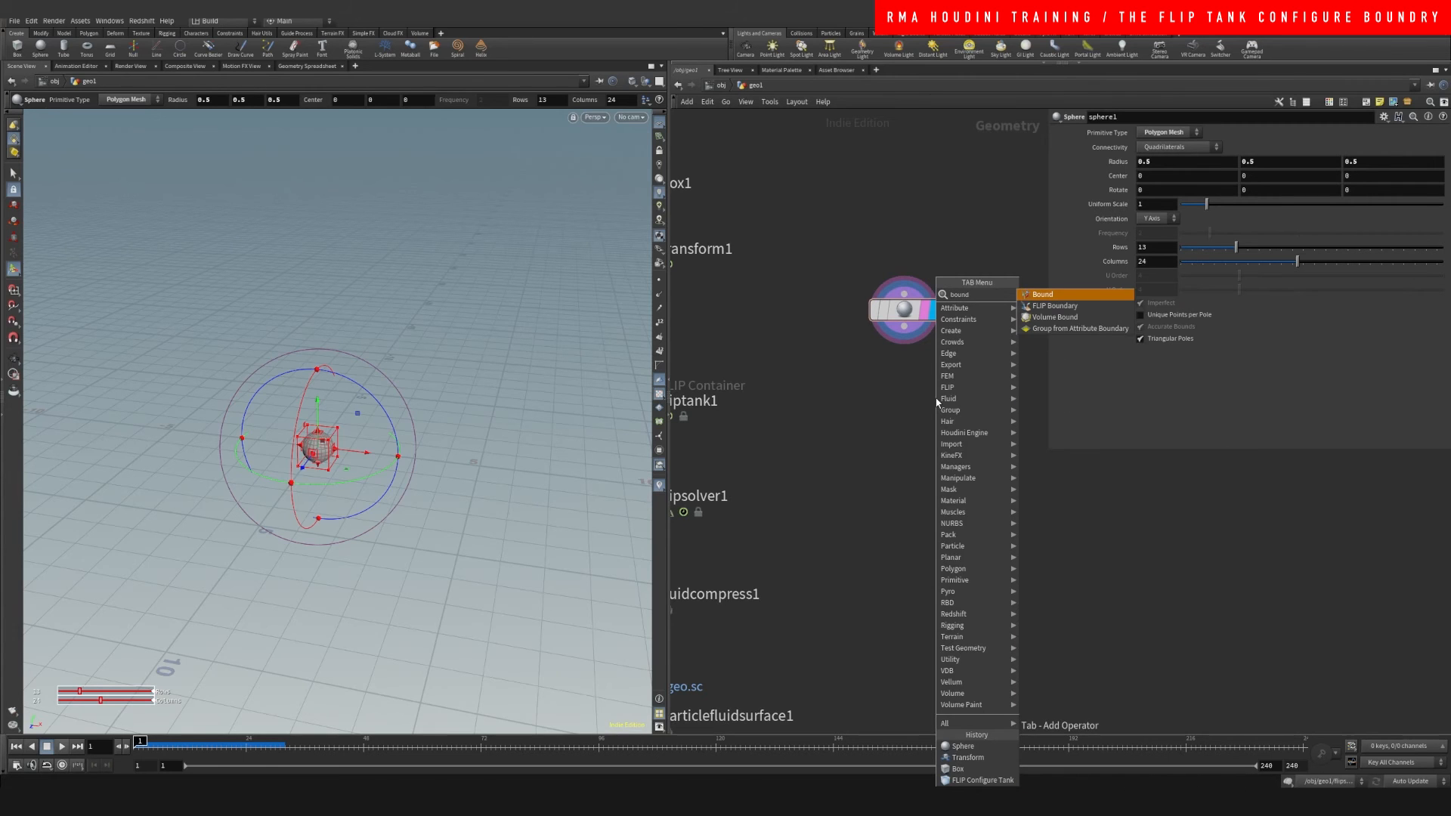
pyautogui.click(1041, 294)
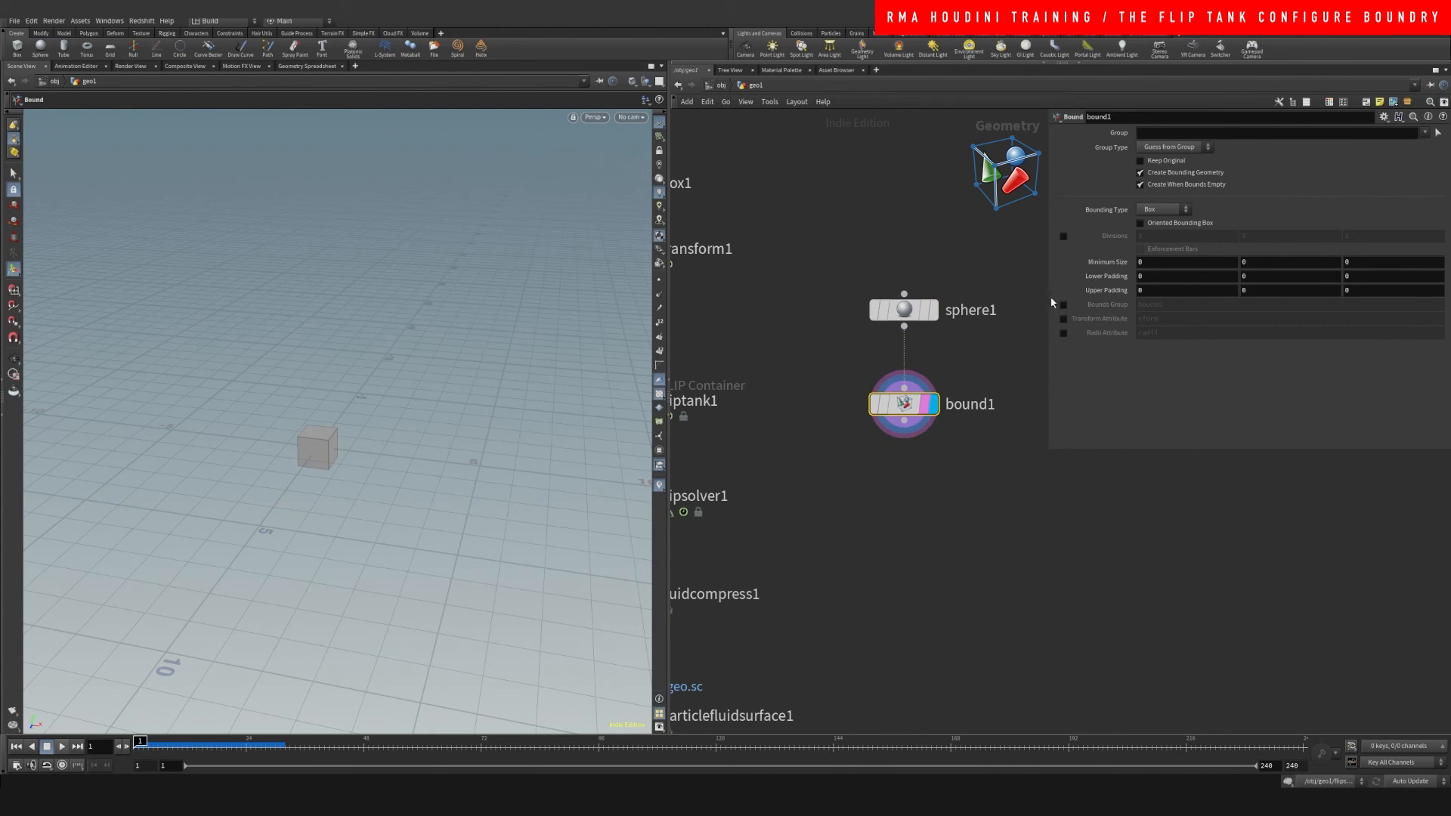
pyautogui.moveTo(1088, 321)
pyautogui.write('2.3')
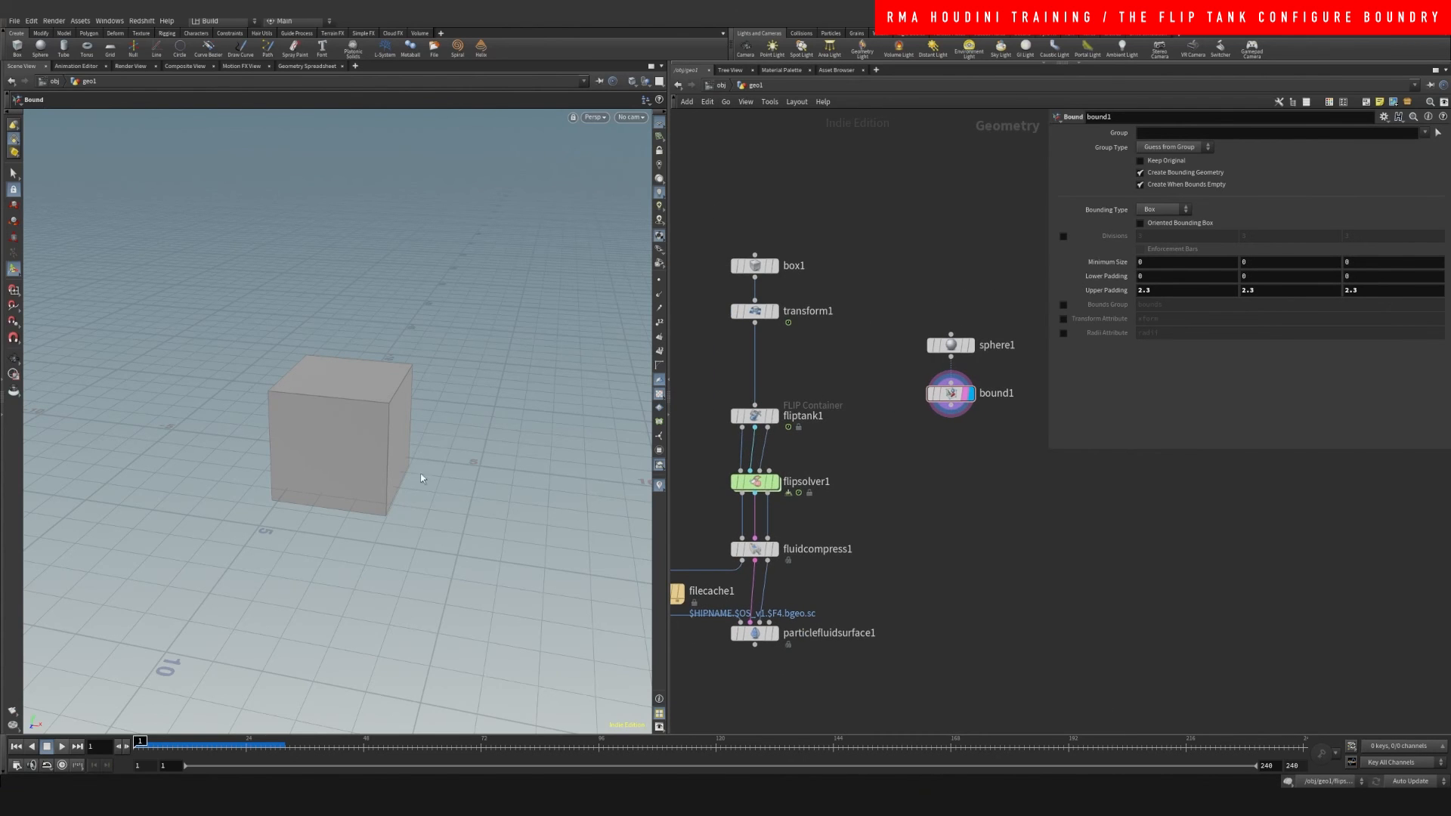
pyautogui.moveTo(930, 417)
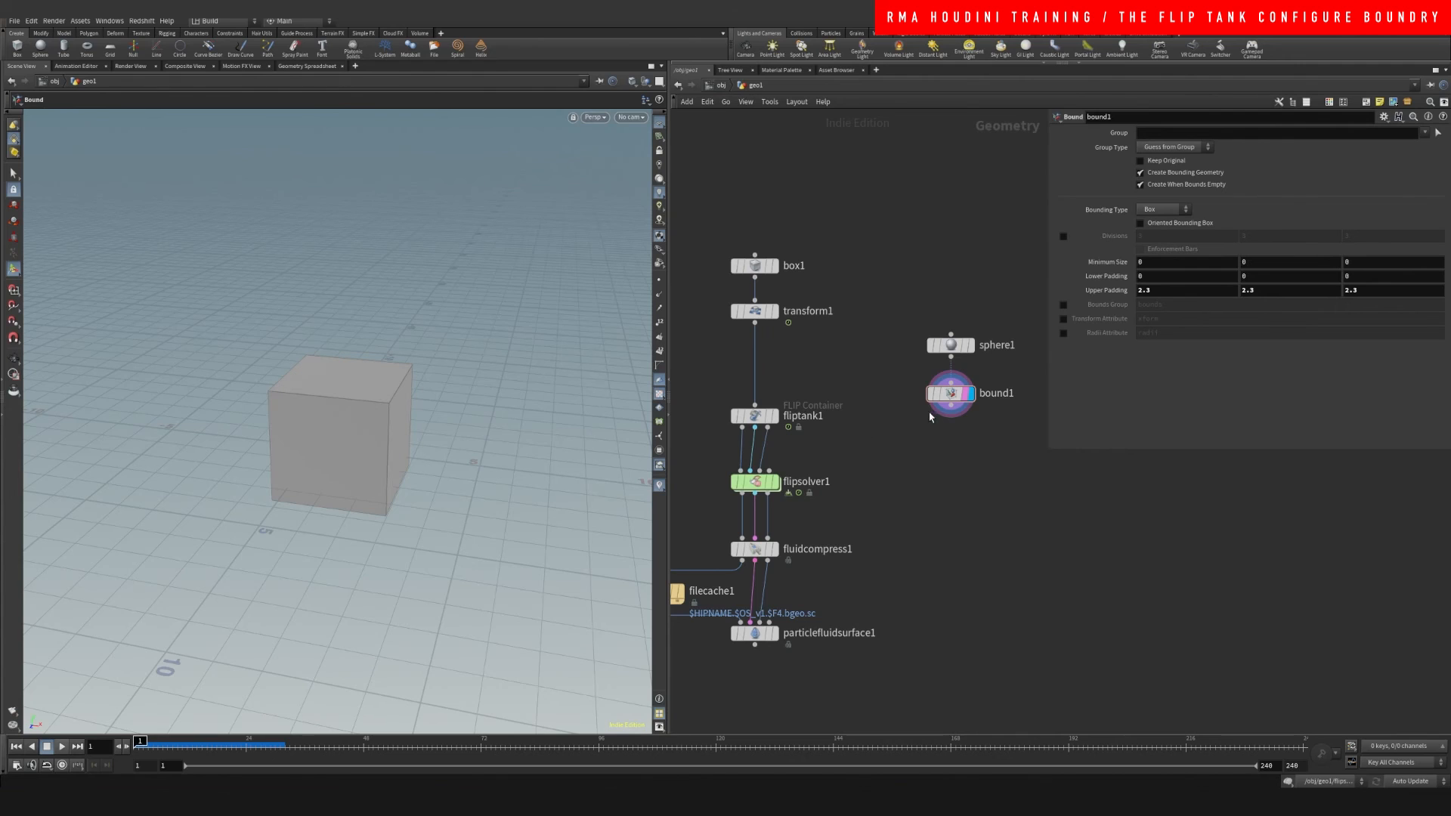
pyautogui.moveTo(943, 437)
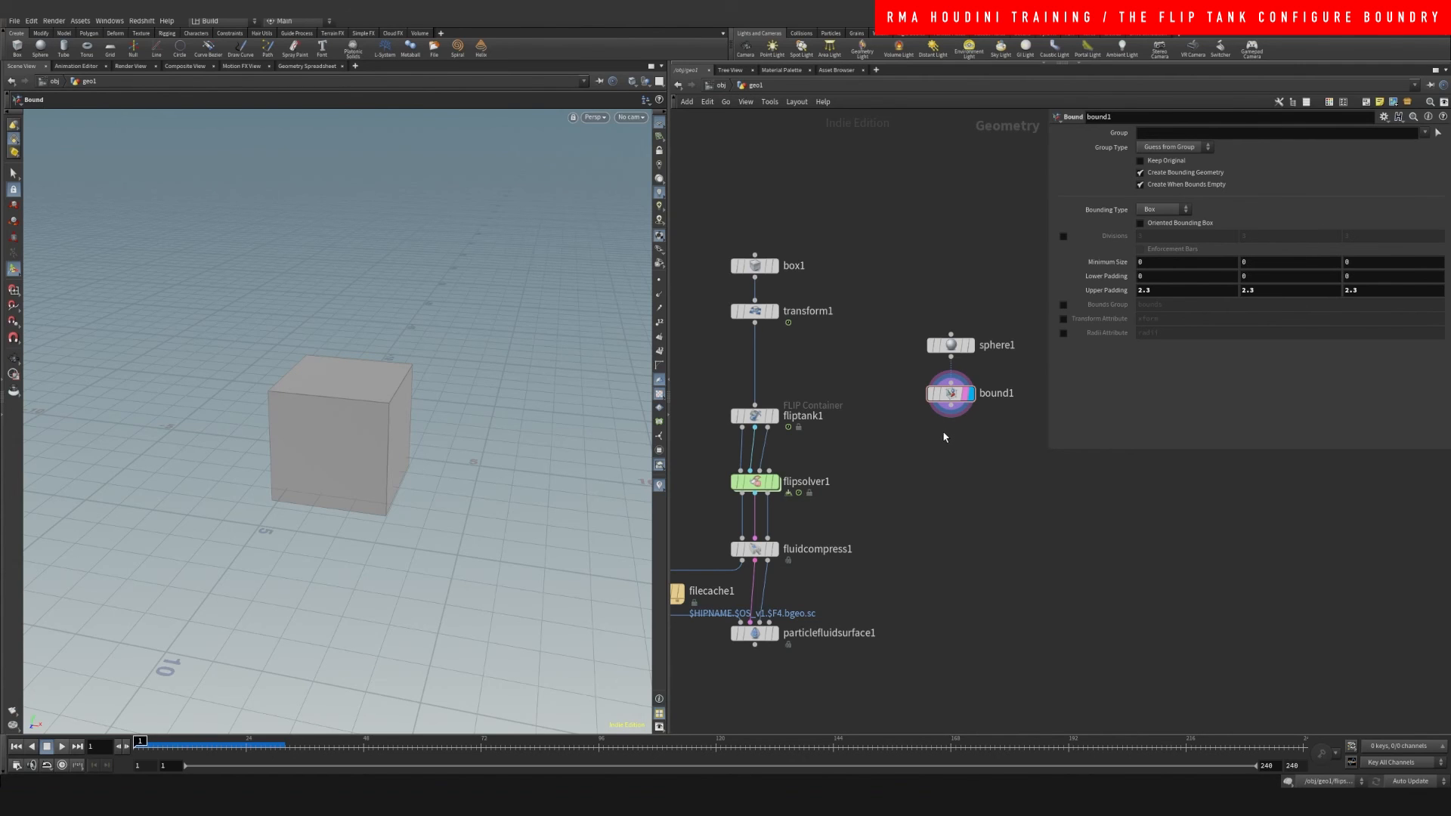
pyautogui.moveTo(955, 288)
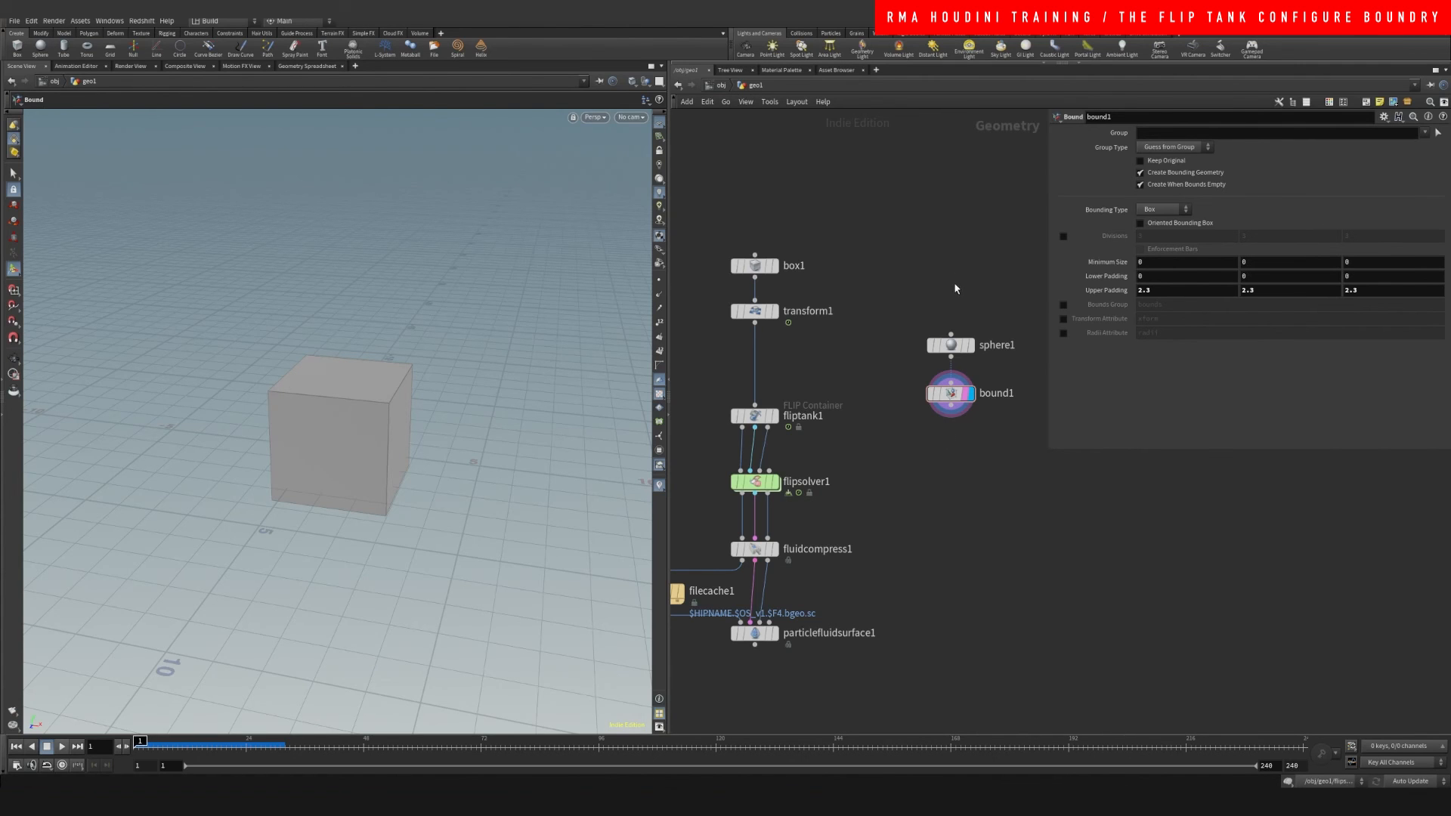
pyautogui.moveTo(952, 294)
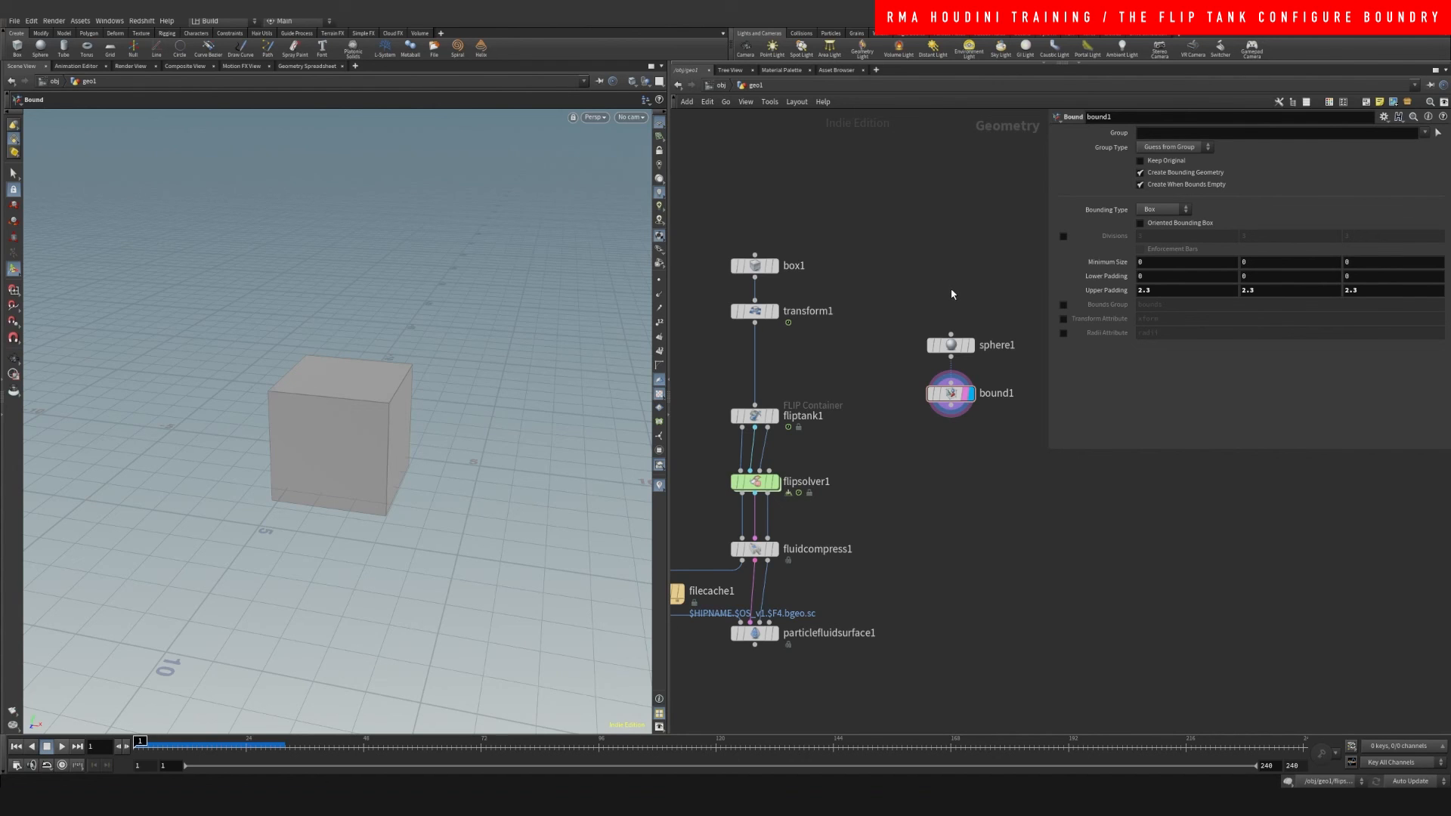
pyautogui.moveTo(924, 335)
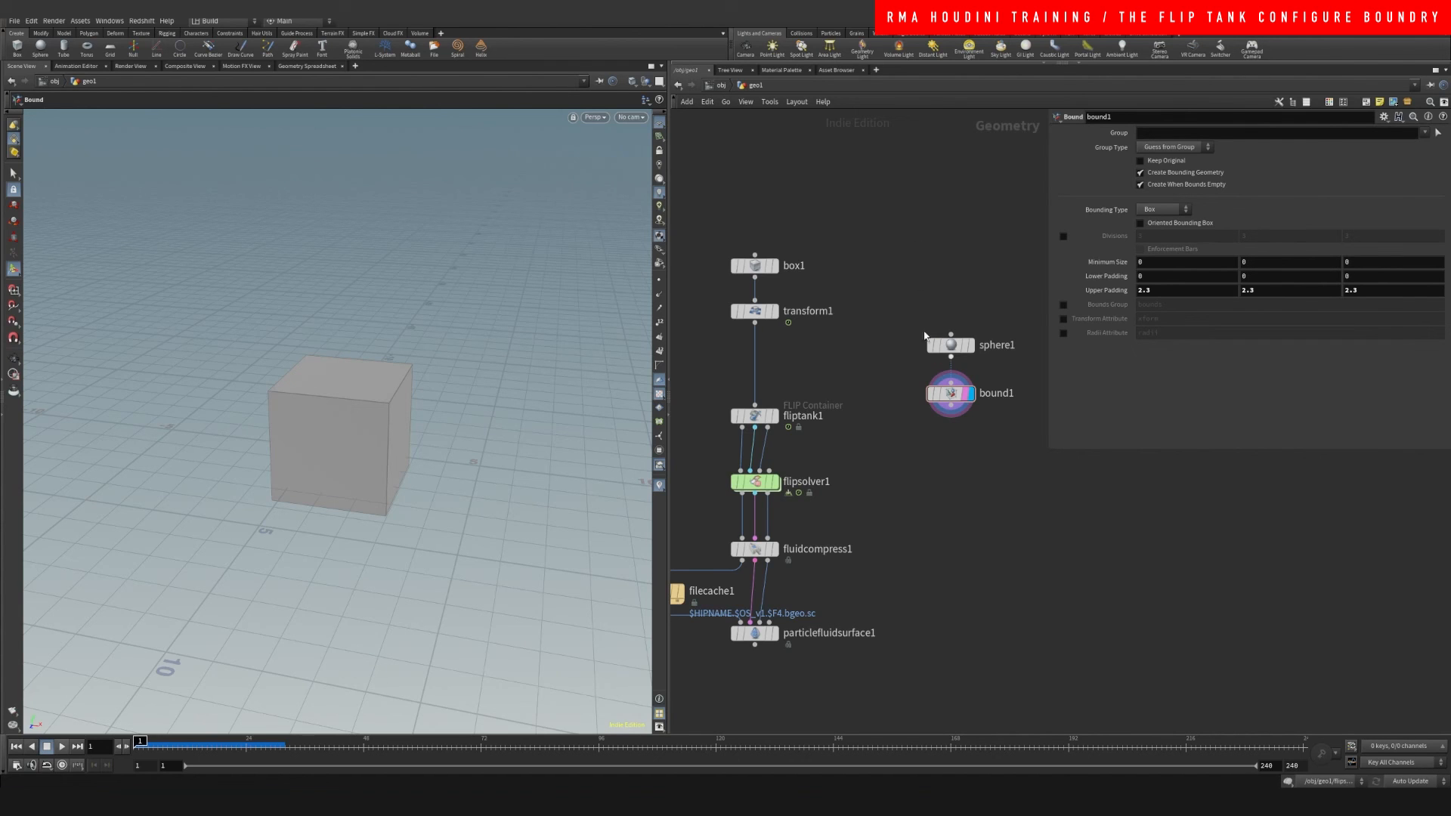